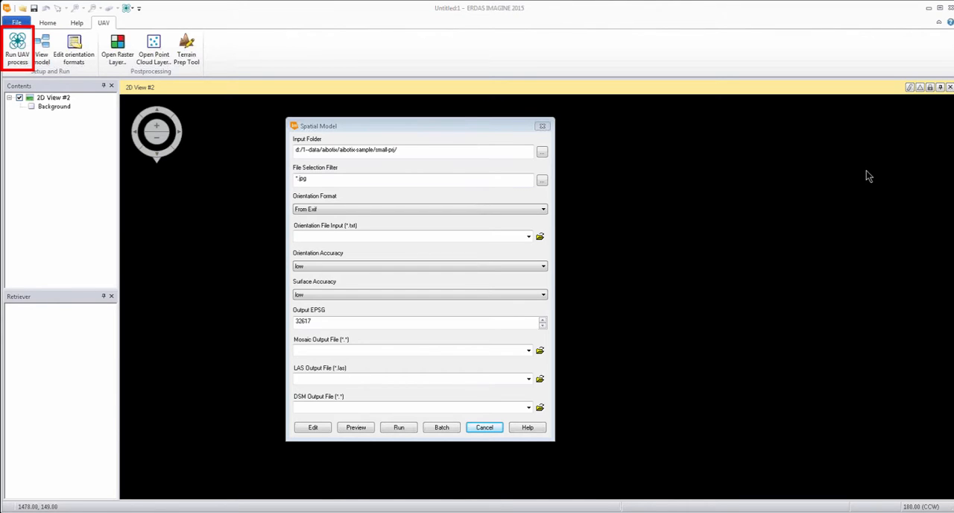
mouse_move(871, 176)
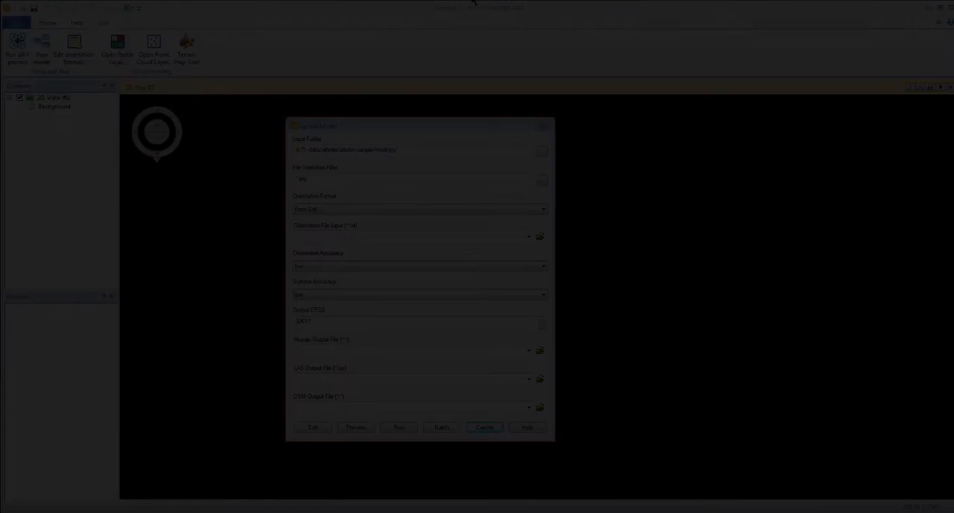
- Cancel the Run UAV process dialog without running the model
left_click(483, 427)
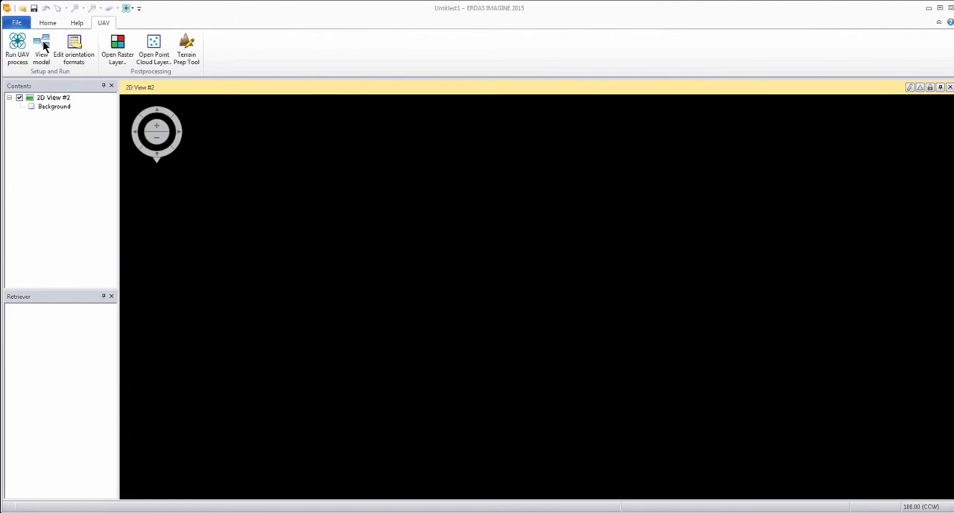
- Load the UAV model in the editor, remove the Mosaic and DEM exports, and expand the GEOSYSTEMS UAV operators
left_click(41, 49)
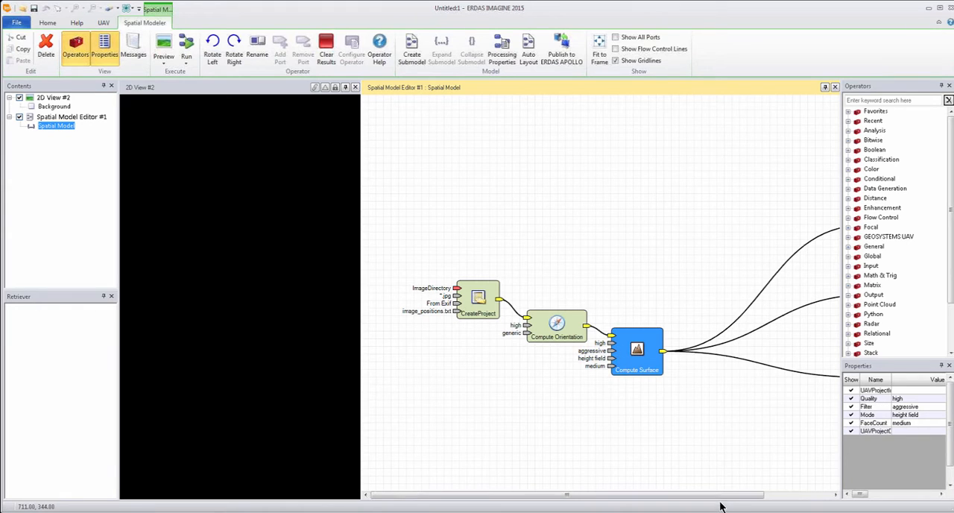
scroll("right", 3)
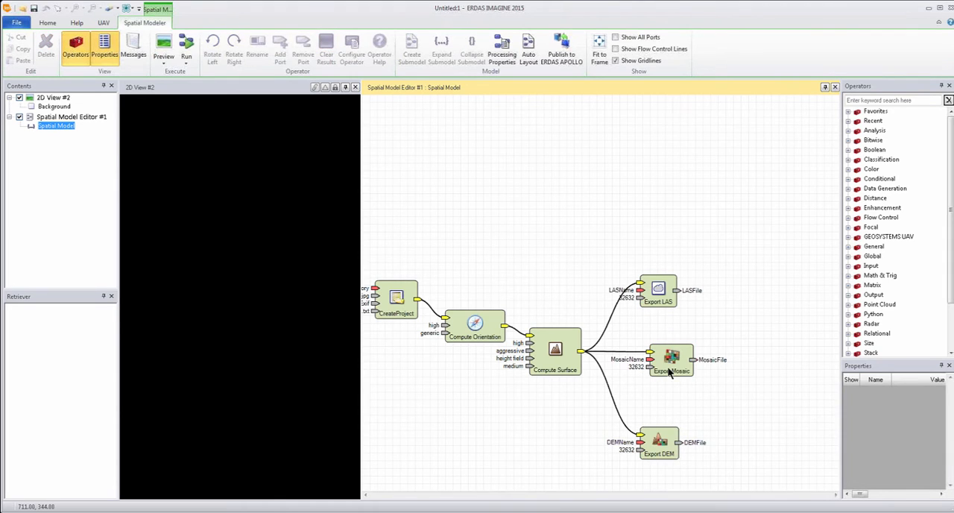
left_click(671, 360)
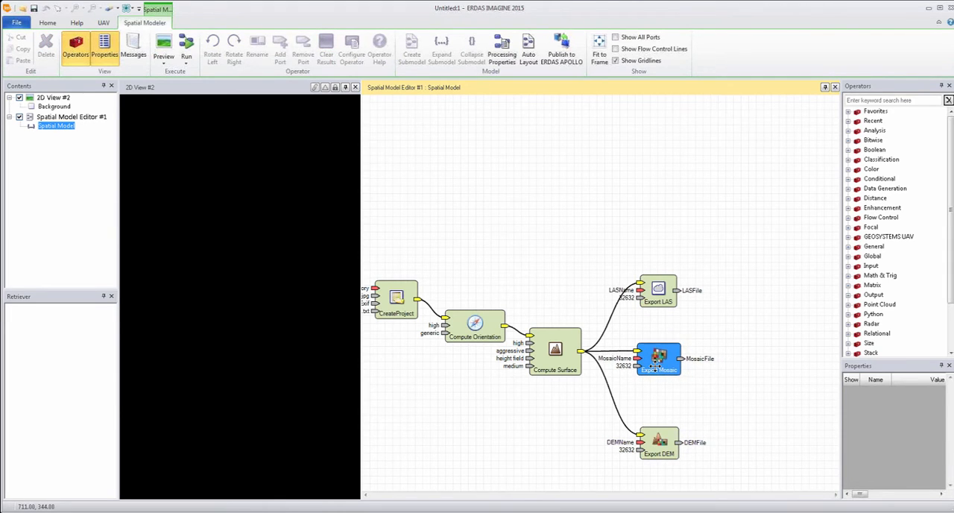
left_click(658, 440)
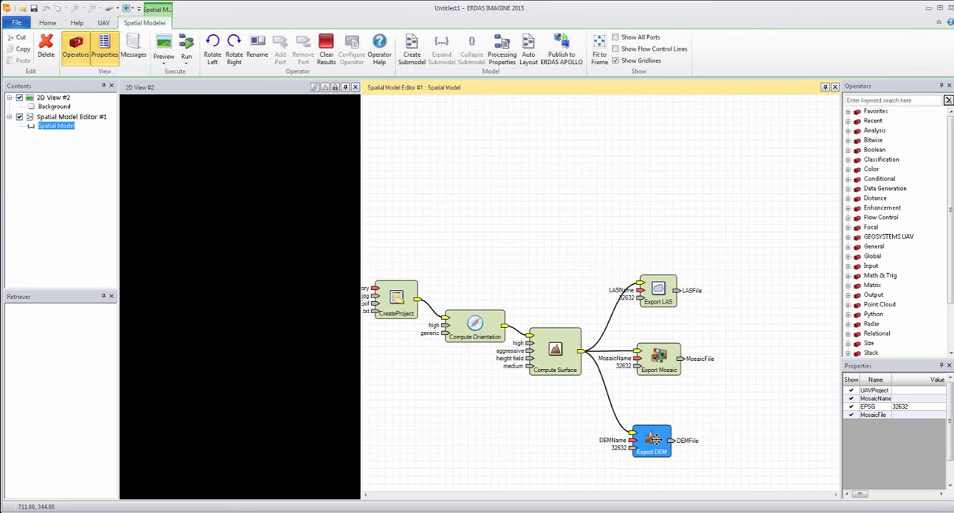
left_click(658, 290)
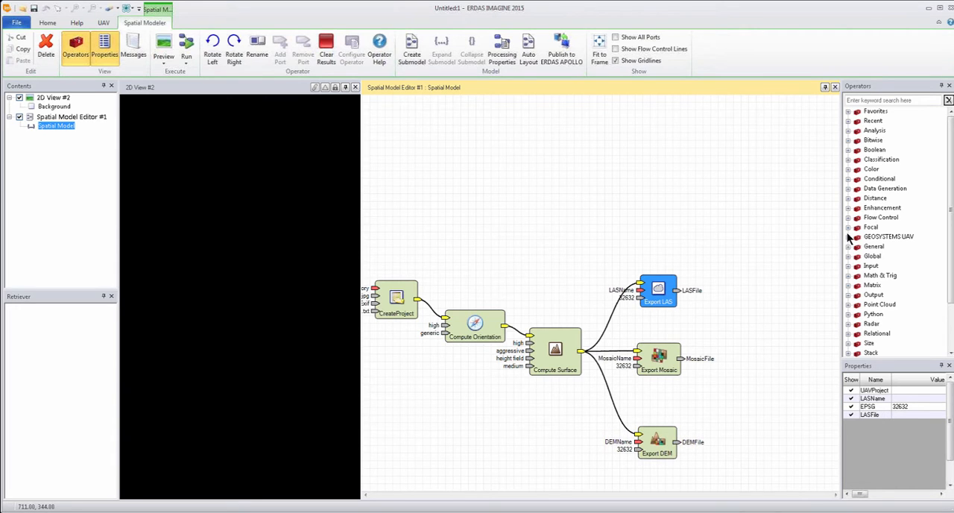
left_click(848, 237)
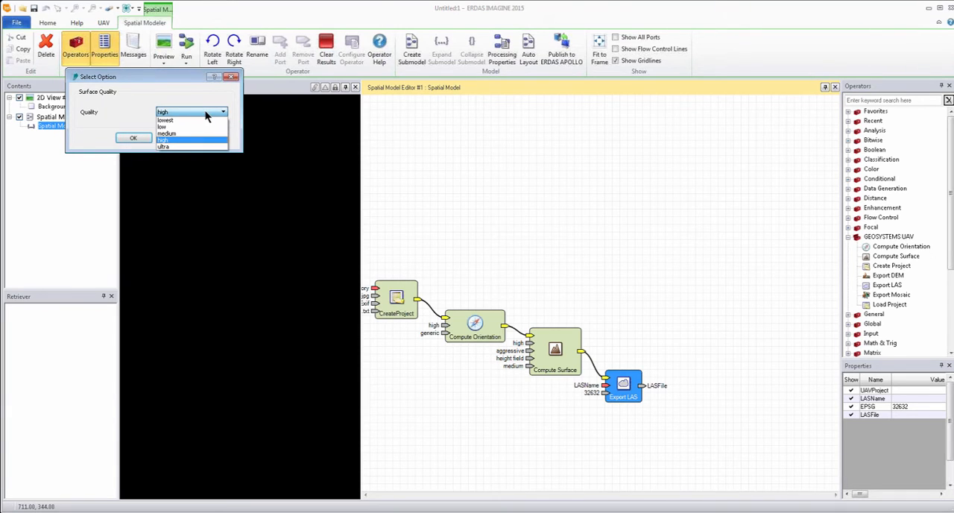
- Set Compute Surface and Compute Orientation quality to low
left_click(161, 126)
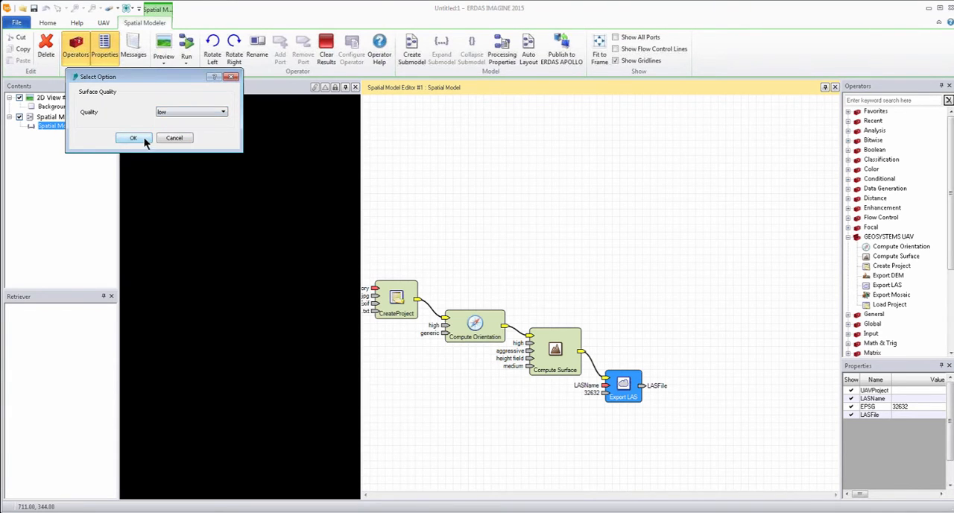
left_click(133, 138)
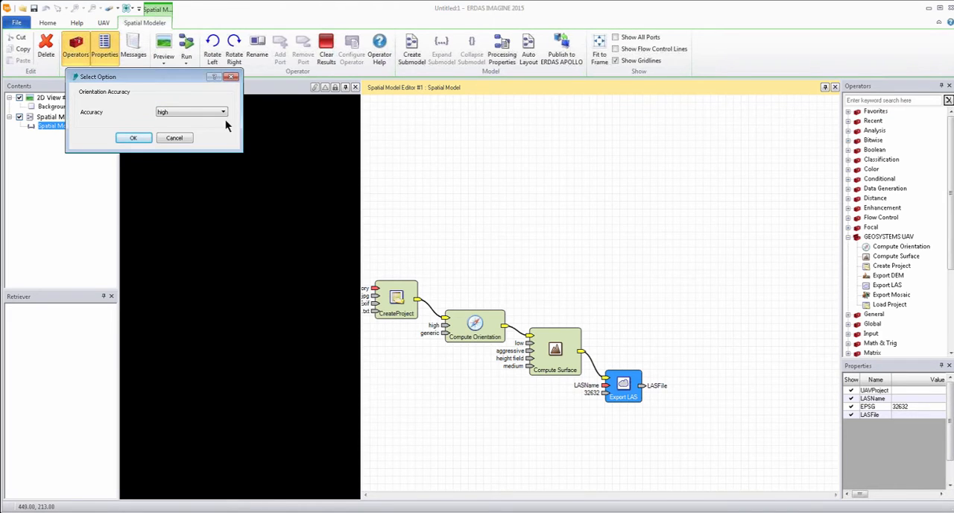
left_click(191, 111)
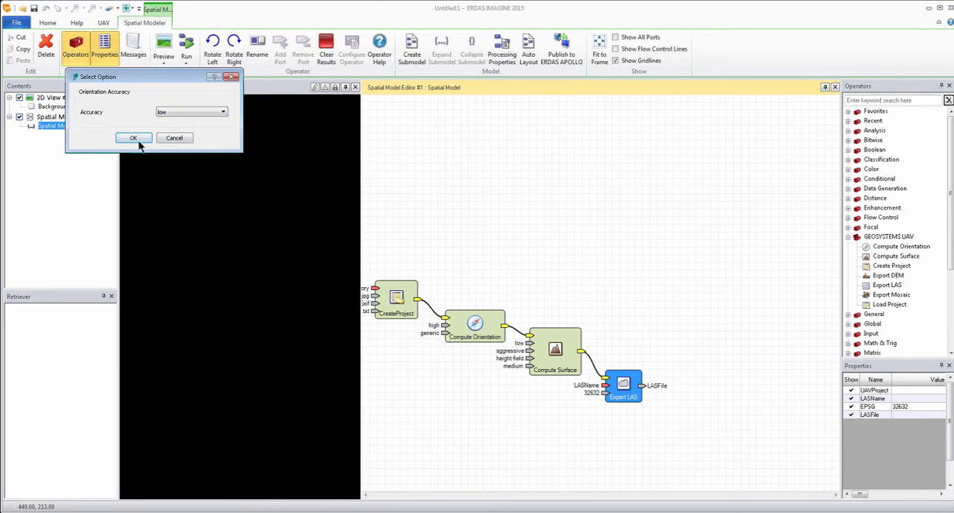
left_click(133, 138)
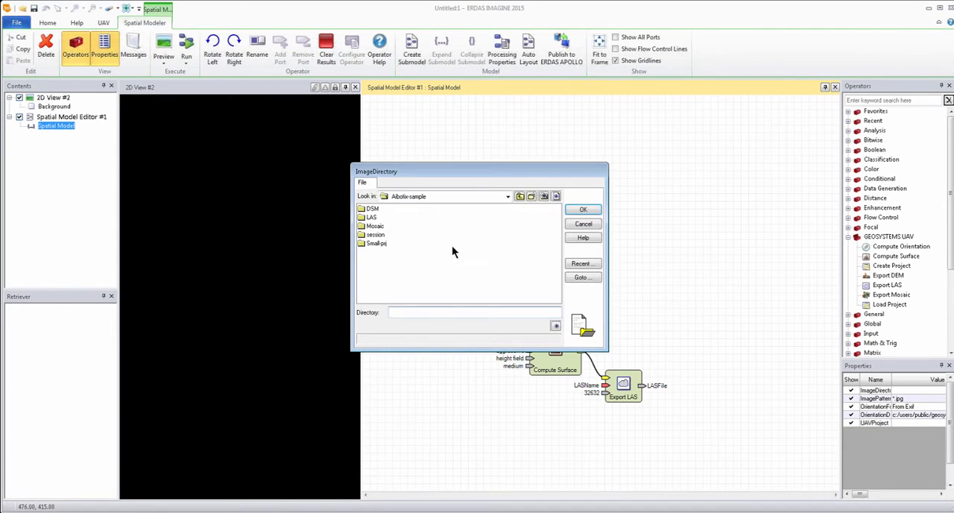
- Use small-pj as the image directory and move the CreateProject step higher
double_click(376, 243)
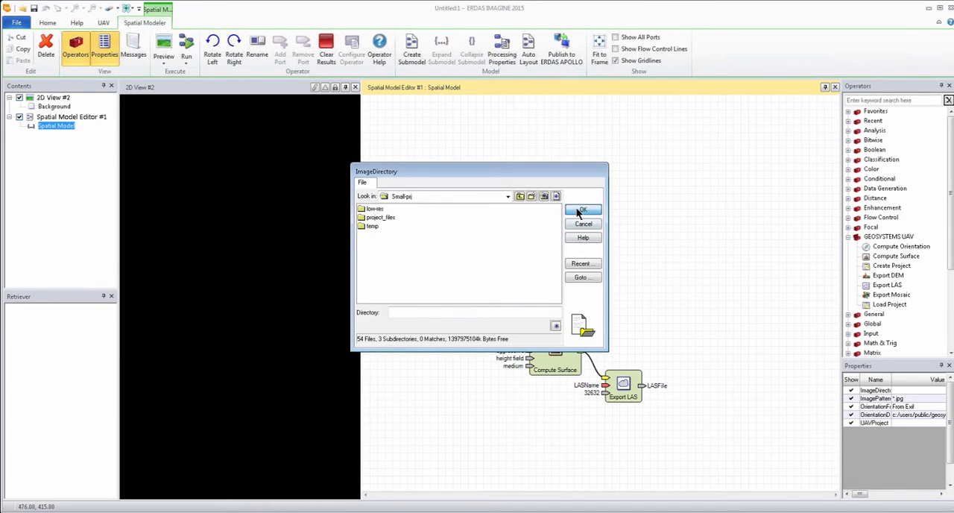
left_click(583, 210)
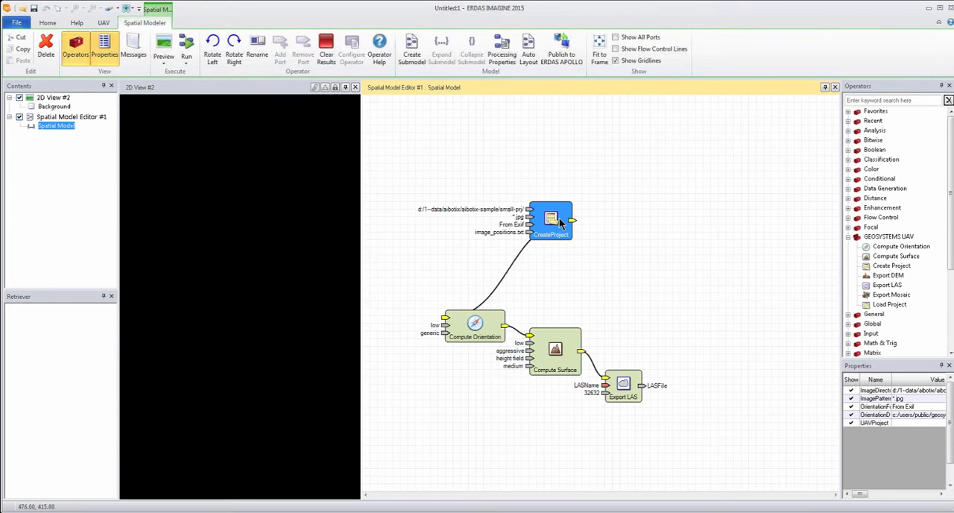
left_click_drag(551, 220, 517, 190)
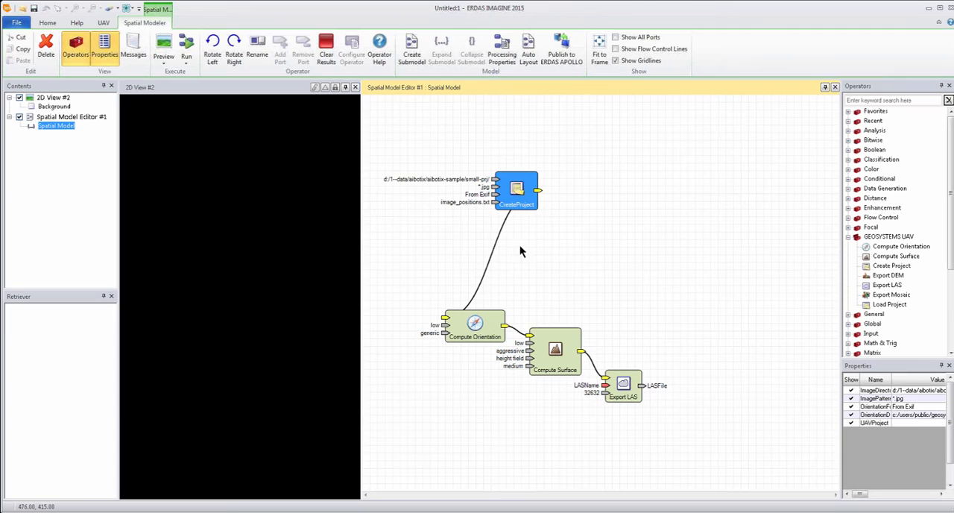
mouse_move(504, 224)
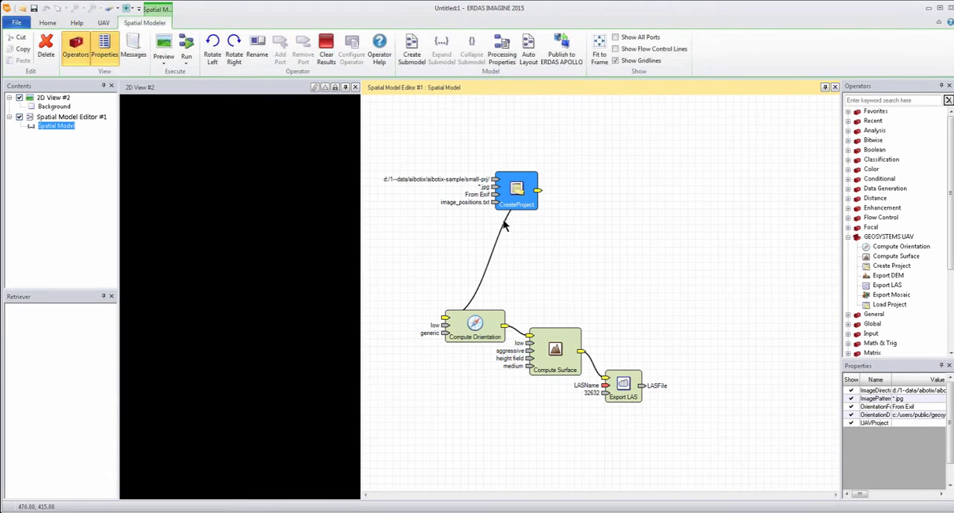
mouse_move(582, 335)
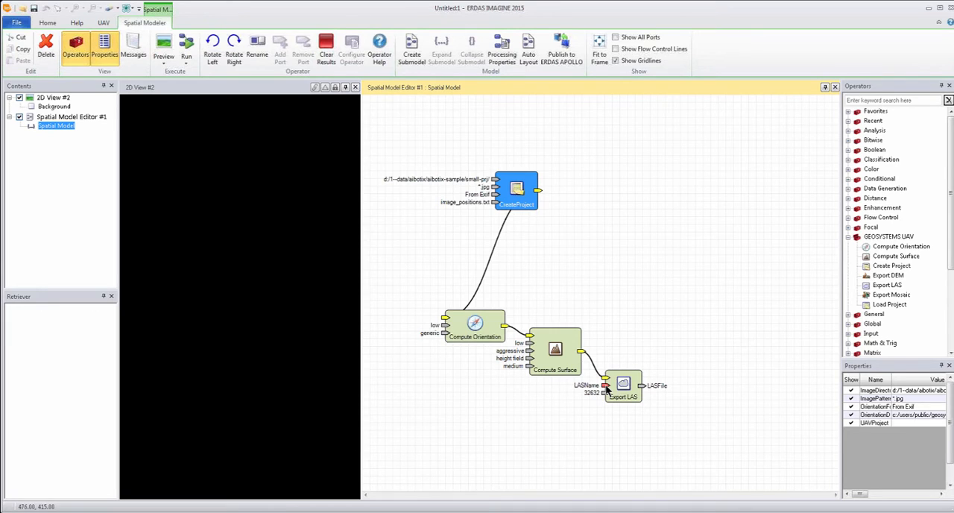
- Name the output LAS file low2 and replace the EPSG code with 32617
left_click(623, 386)
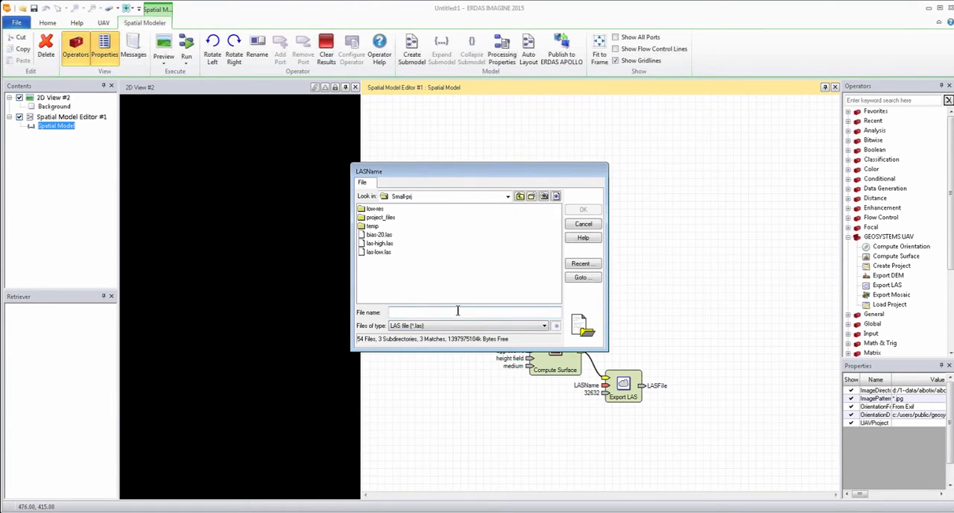
type("LOw2")
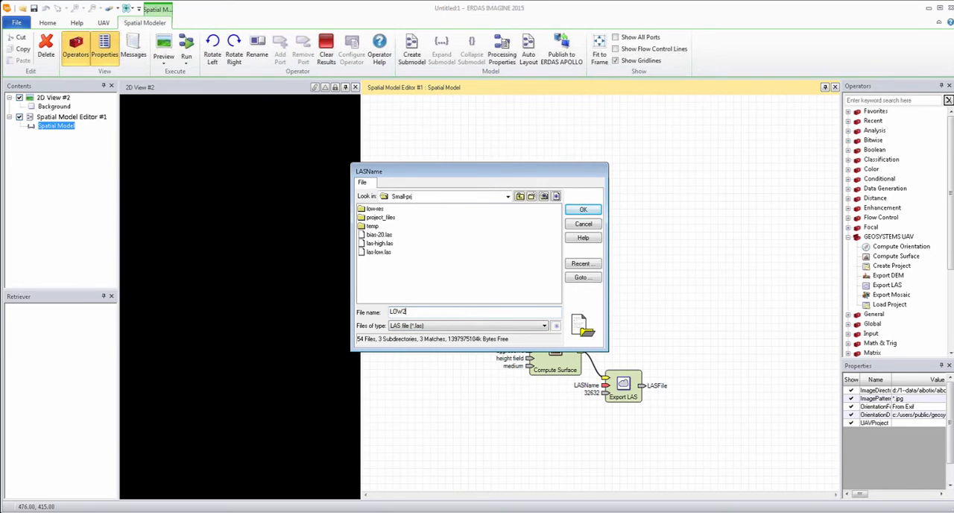
left_click(583, 209)
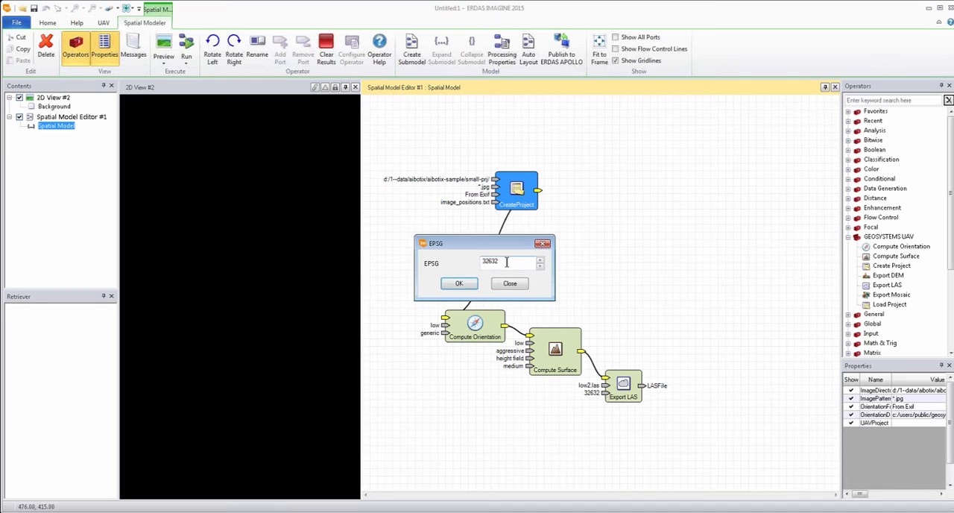
triple_click(490, 261)
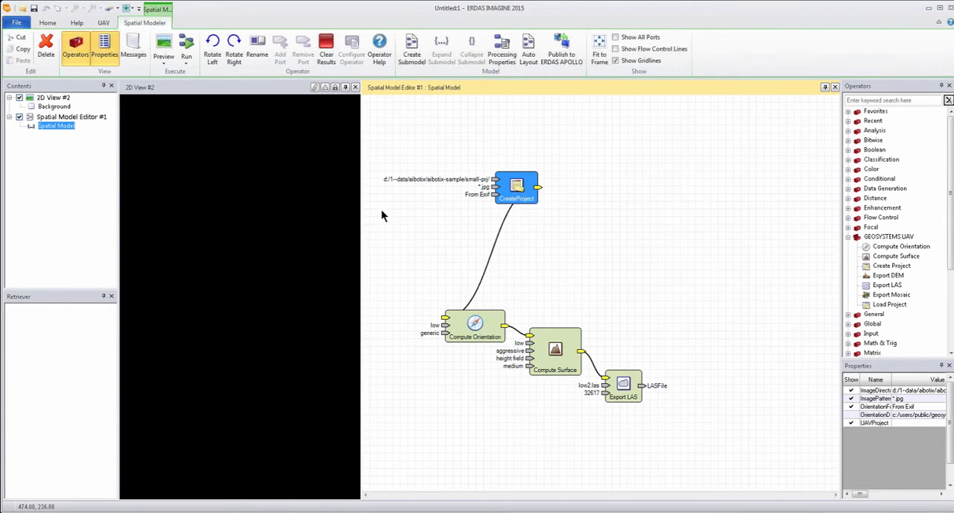
mouse_move(444, 338)
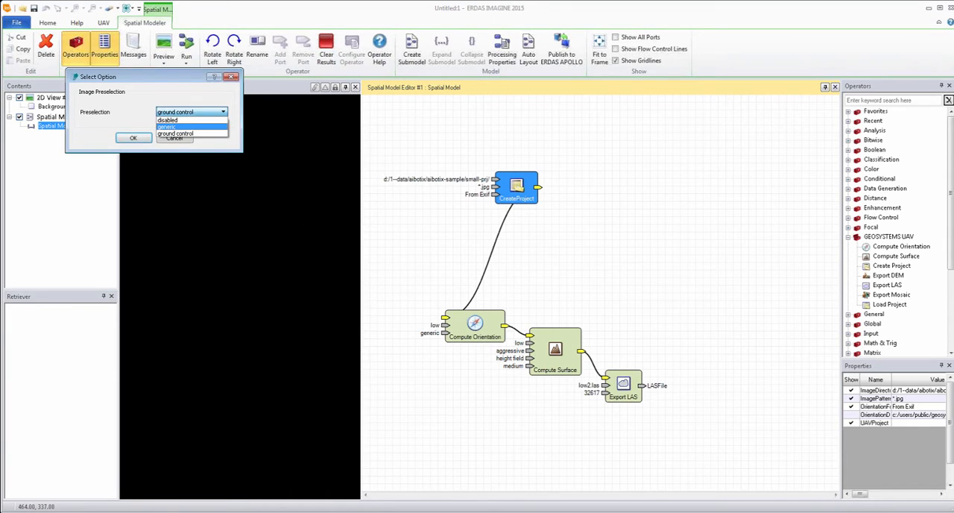
- Keep generic image preselection, select Compute Surface, and expand the Favorites operator group
left_click(167, 126)
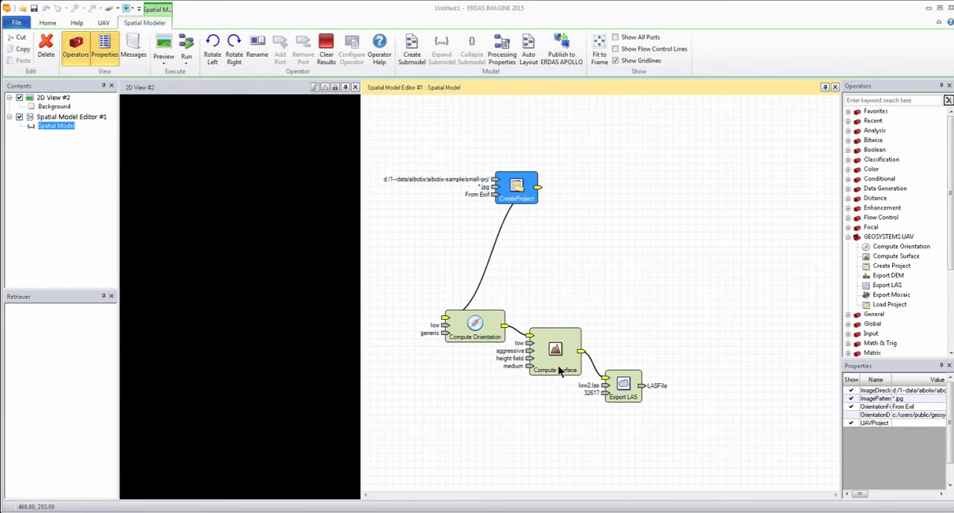
left_click(560, 350)
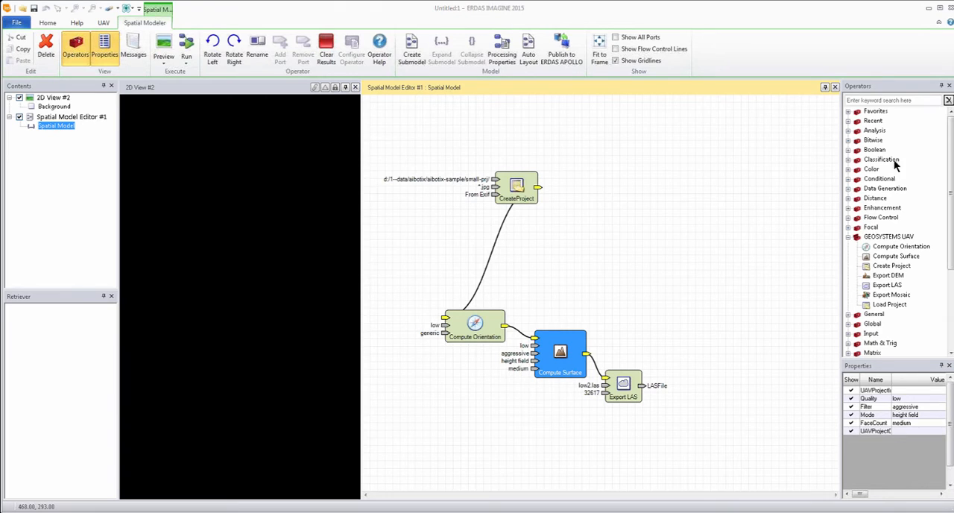
mouse_move(796, 241)
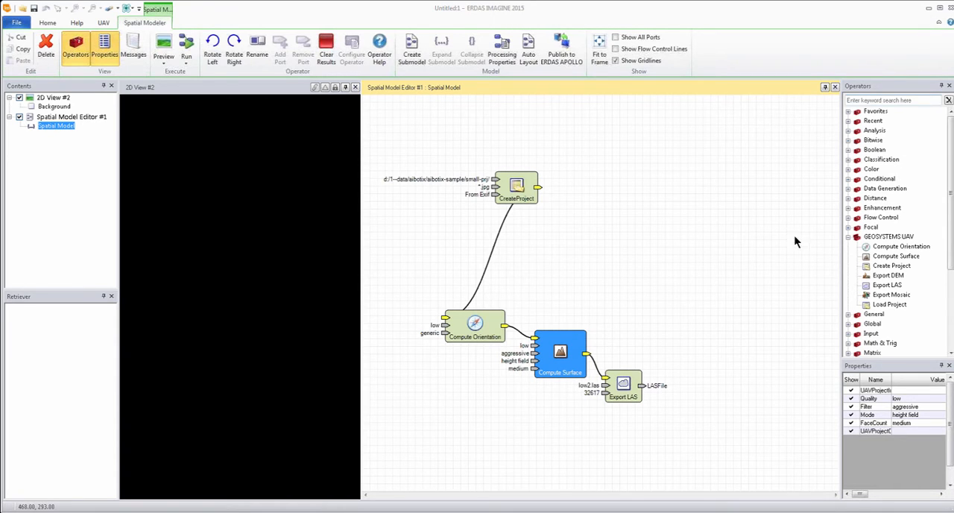
left_click(848, 110)
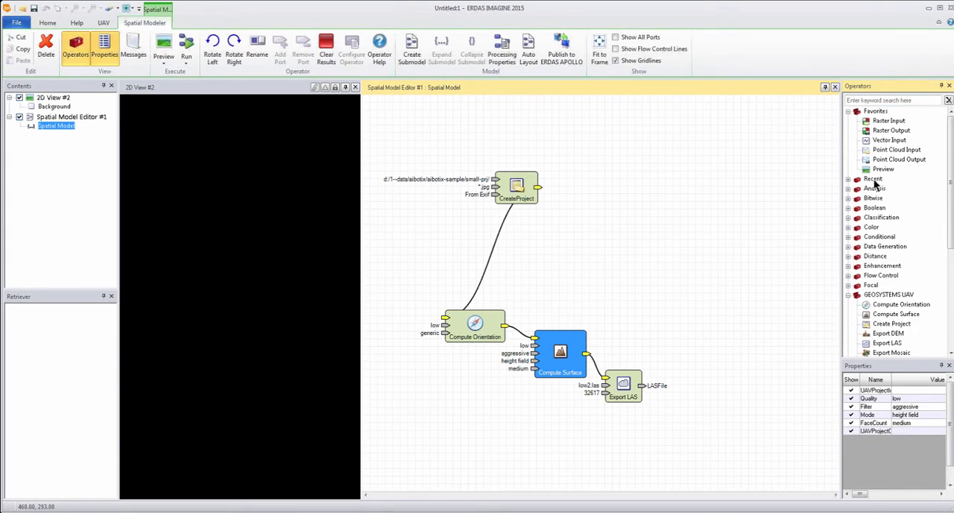
mouse_move(865, 153)
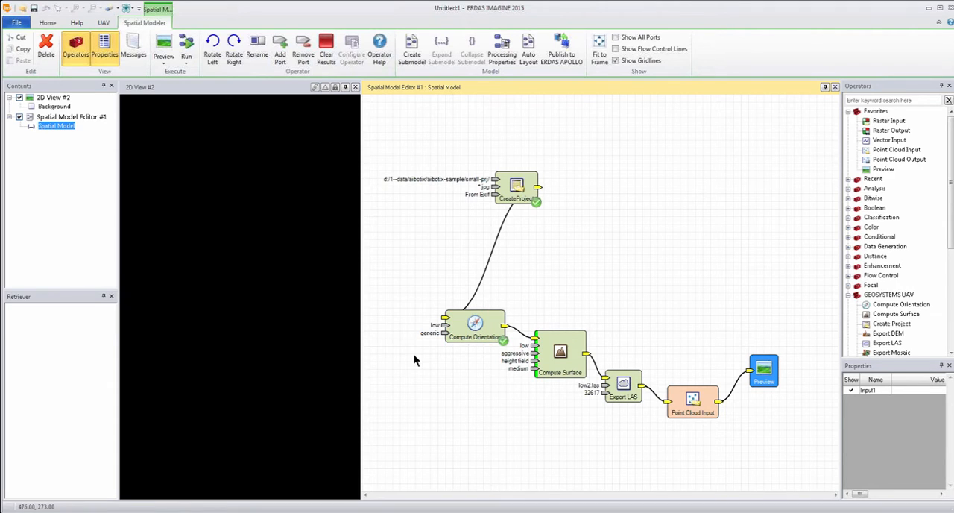
- Show the completed surface point cloud coloured by elevation in 2D View #2
left_click(559, 352)
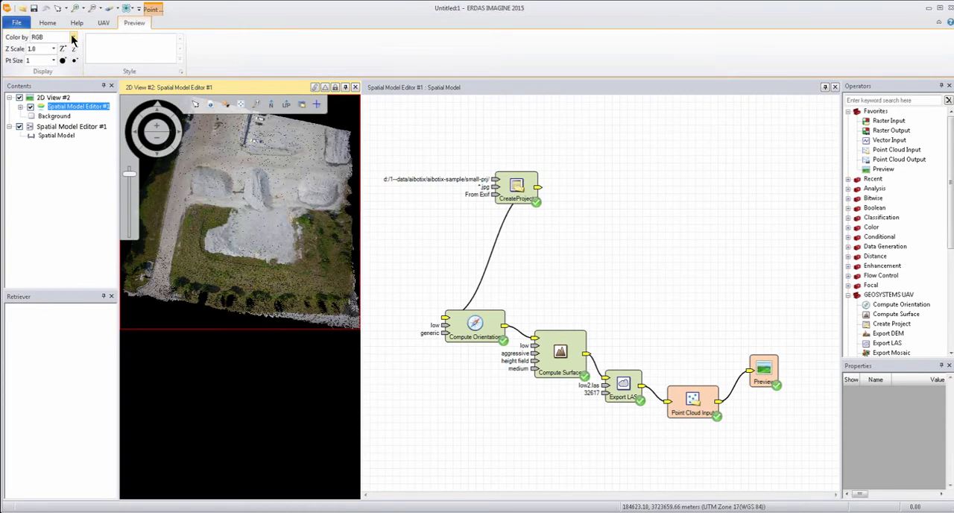
left_click(73, 37)
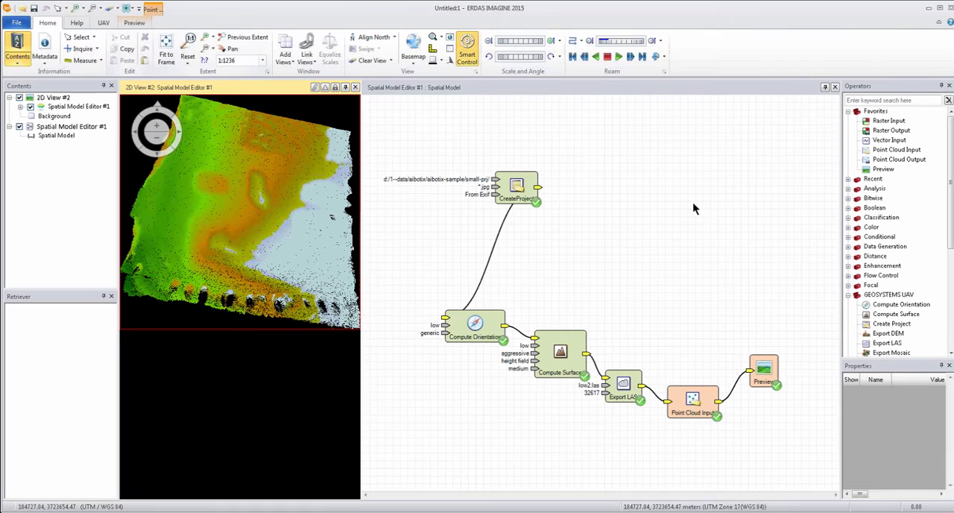
left_click(56, 135)
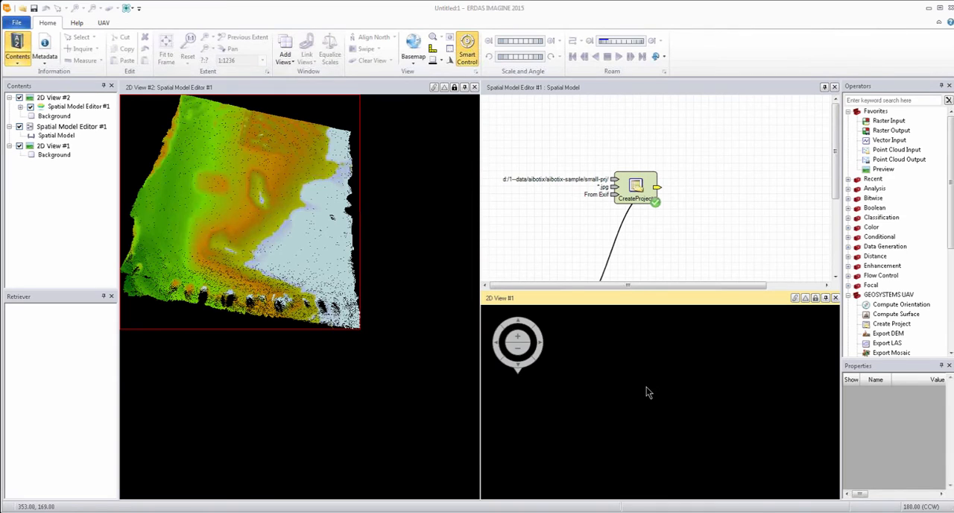
- Open the inpho-export.blk photogrammetric project
left_click(16, 22)
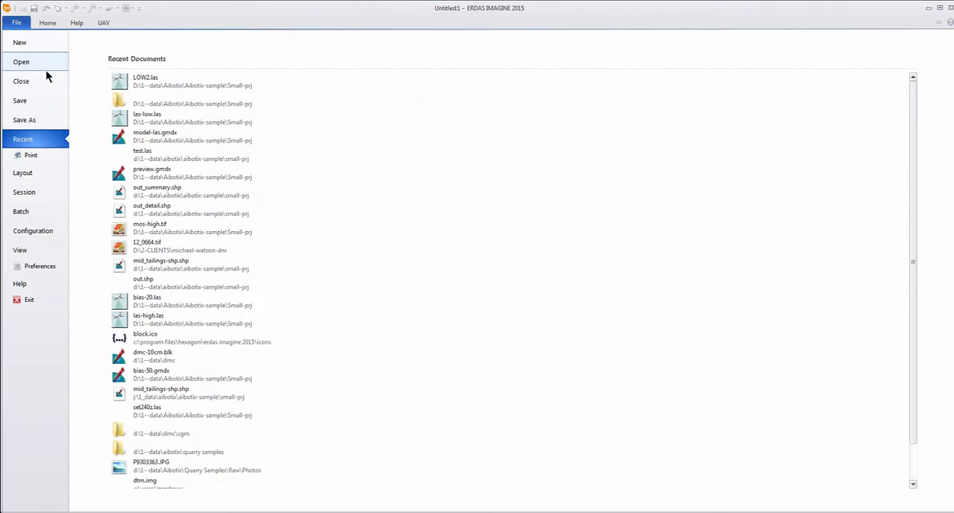
left_click(21, 61)
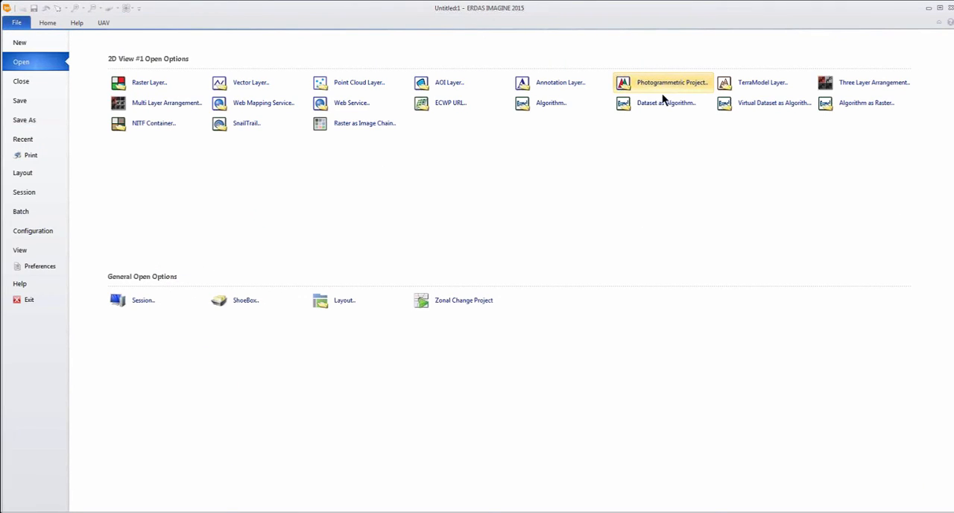
left_click(671, 82)
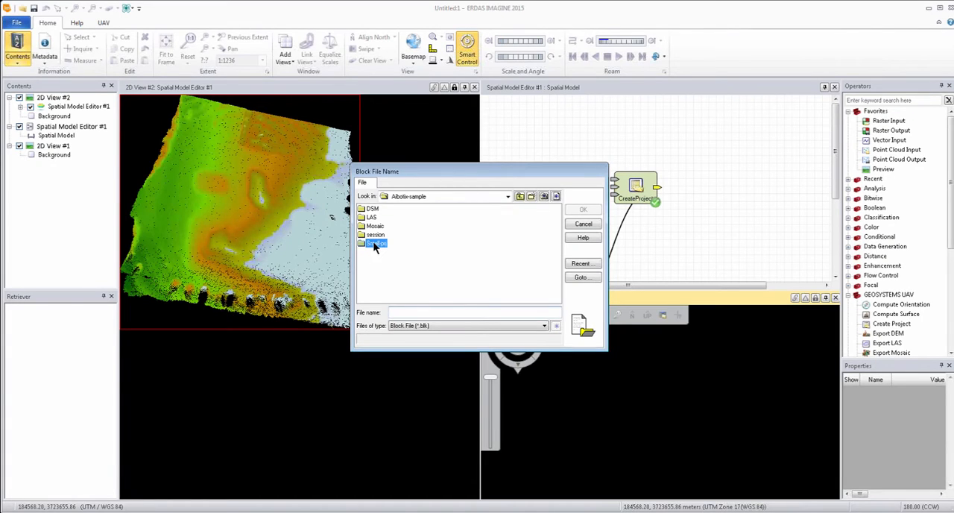
double_click(375, 243)
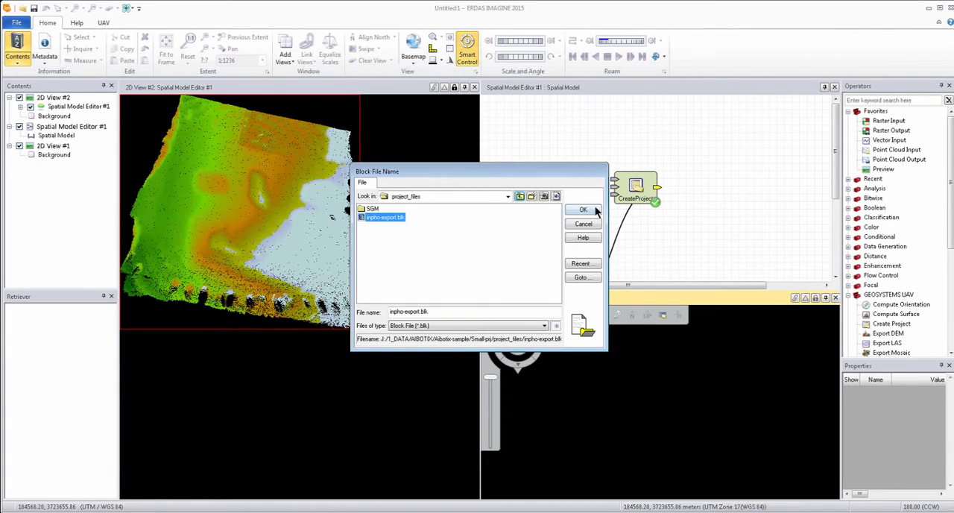
left_click(584, 210)
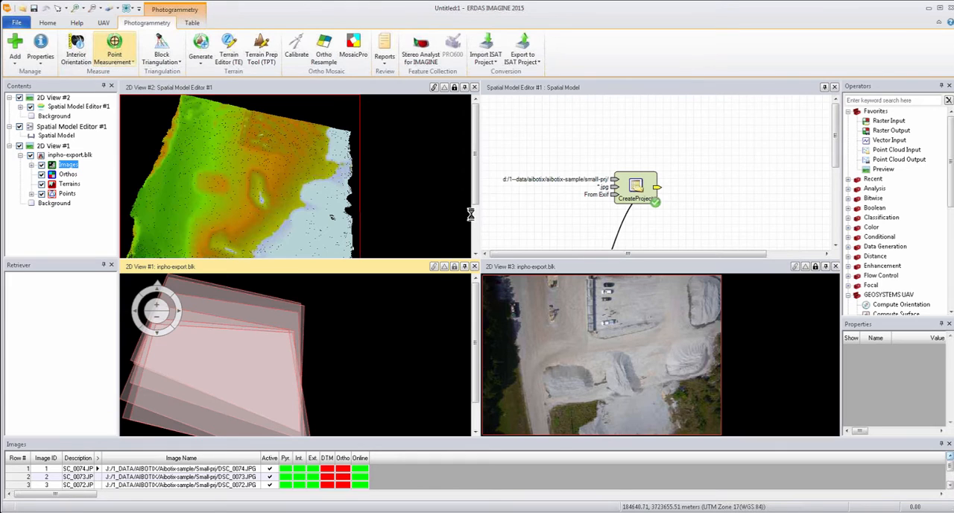
- Generate auto tie points, dismiss the Auto Tie Summary, and run block triangulation
left_click(114, 48)
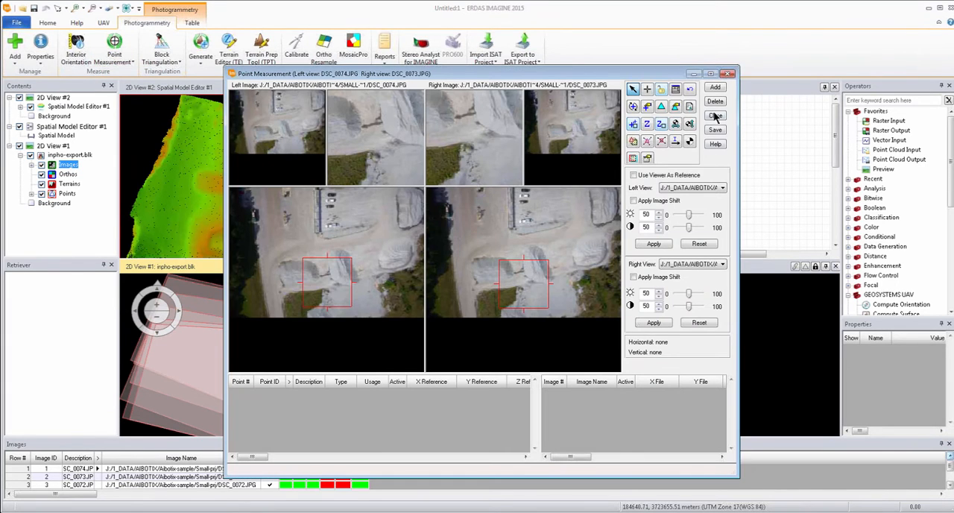
left_click(112, 49)
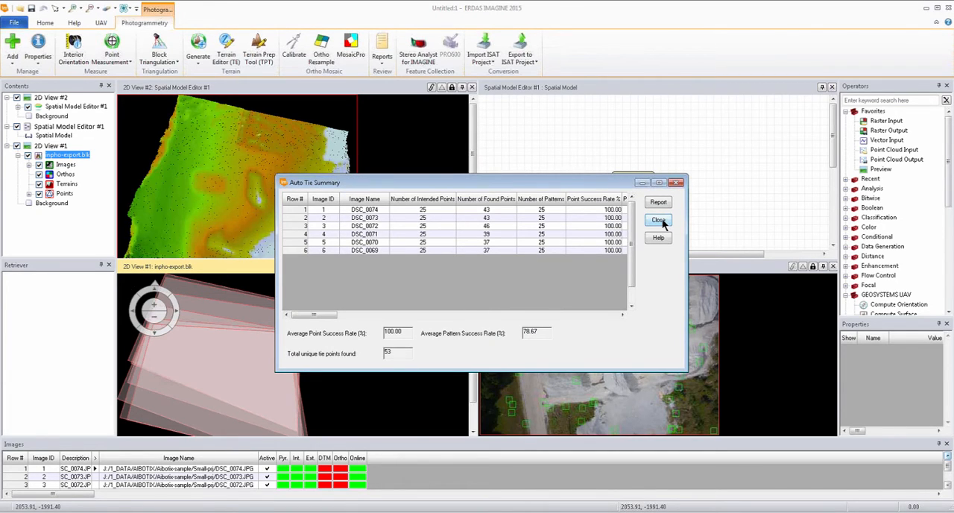
left_click(659, 220)
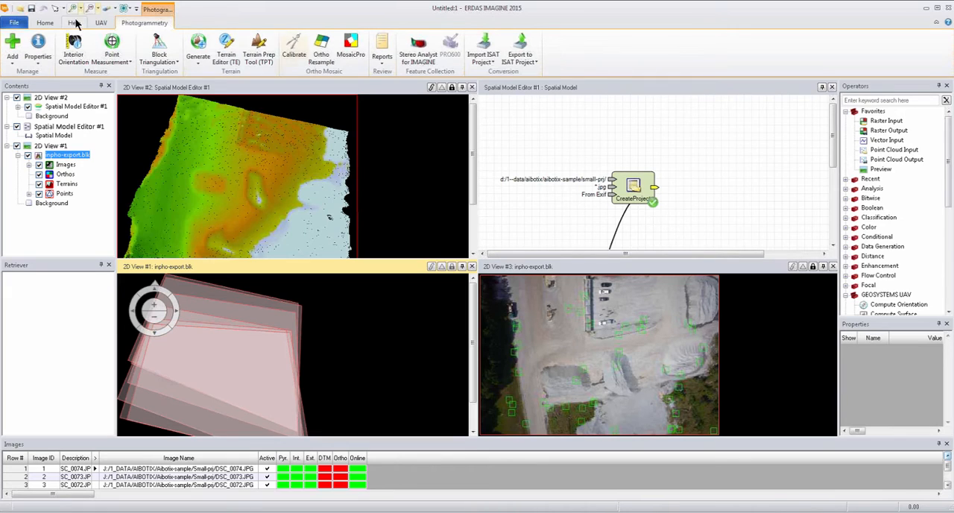
mouse_move(159, 48)
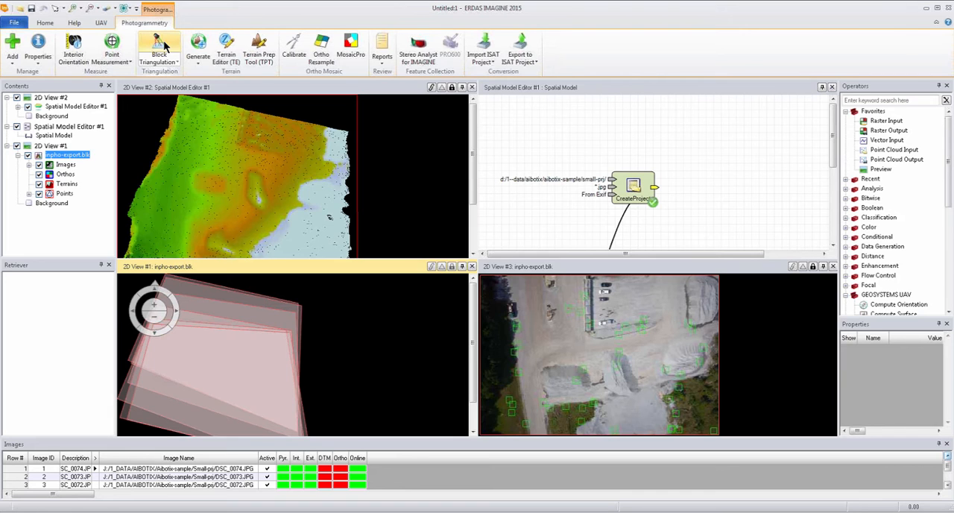
left_click(159, 45)
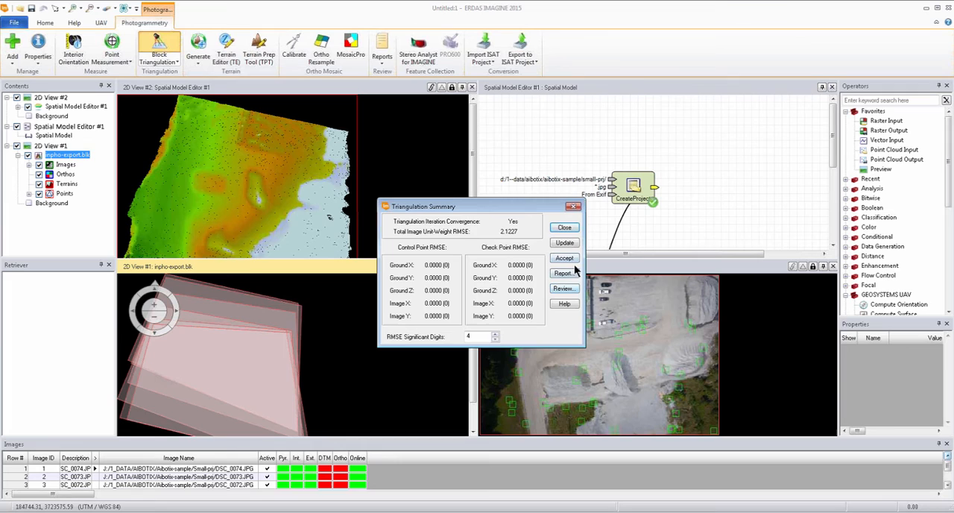
- Sort Image Points by Total RMSE, deactivate the worst points, and re-run triangulation
left_click(563, 288)
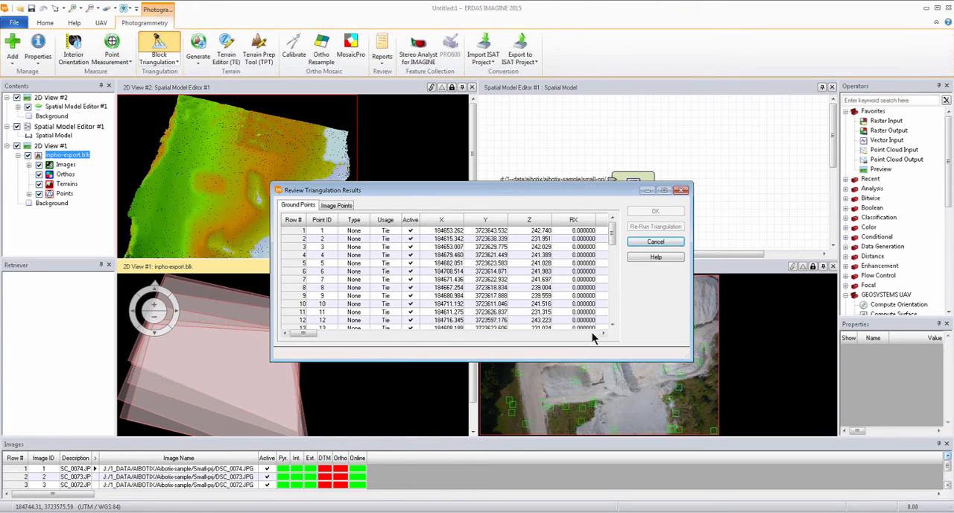
left_click(336, 205)
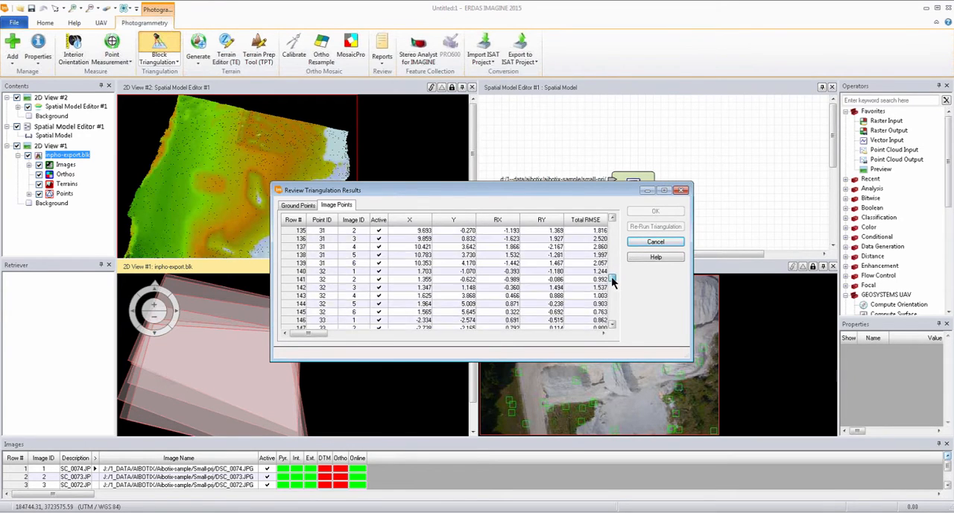
right_click(585, 219)
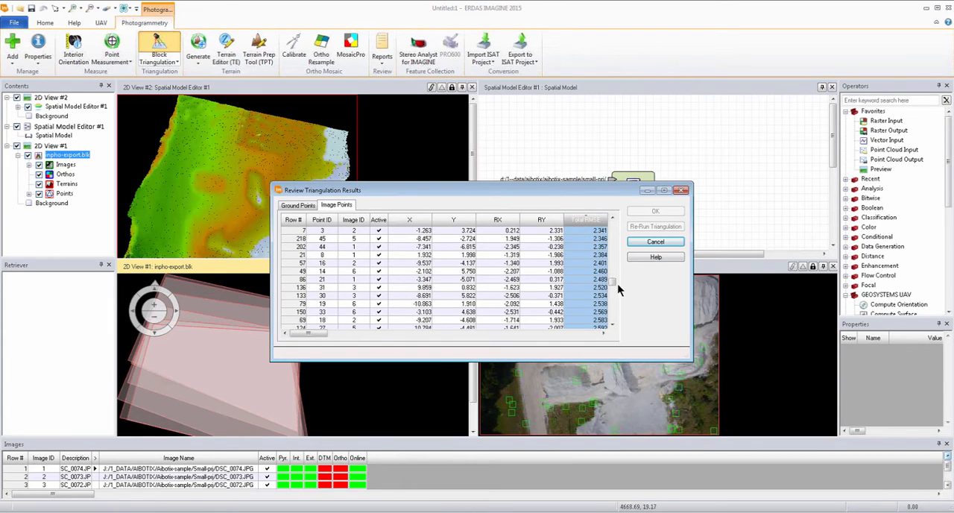
scroll("down", 3)
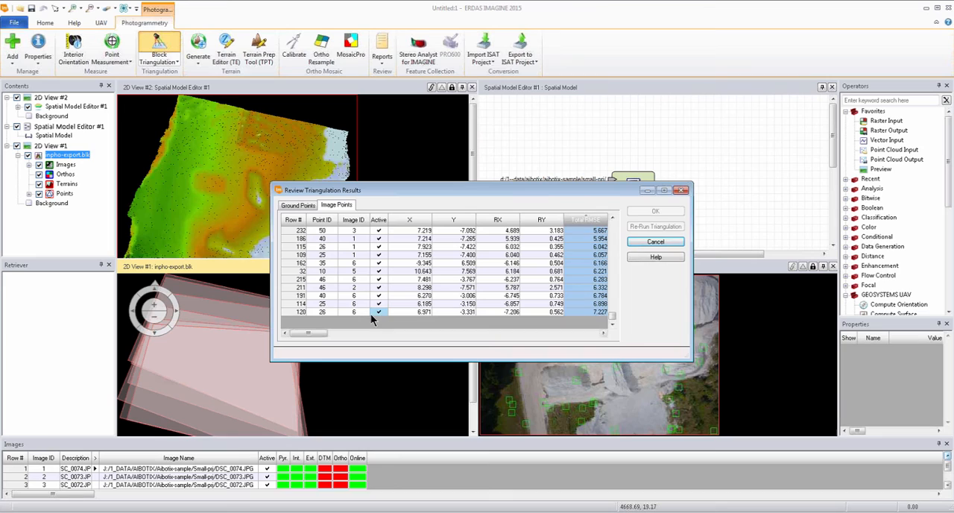
left_click(379, 279)
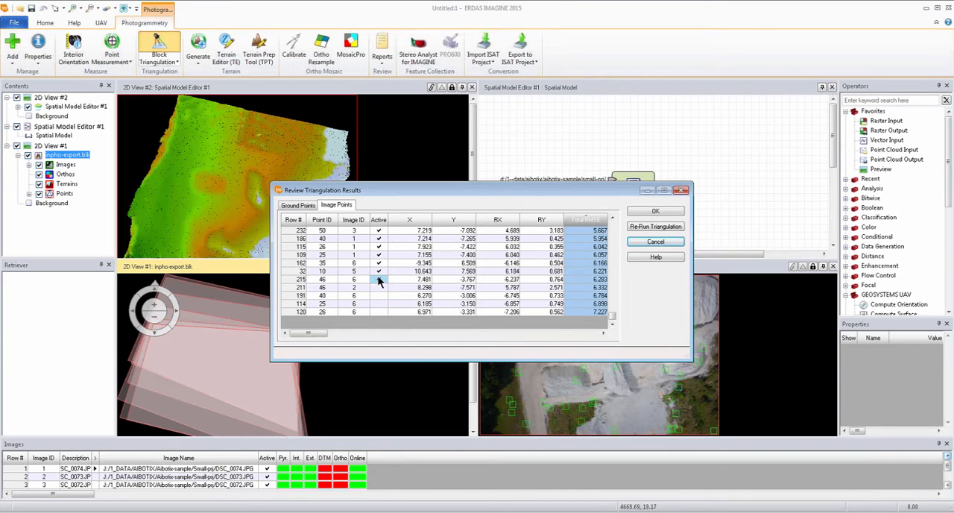
left_click(379, 239)
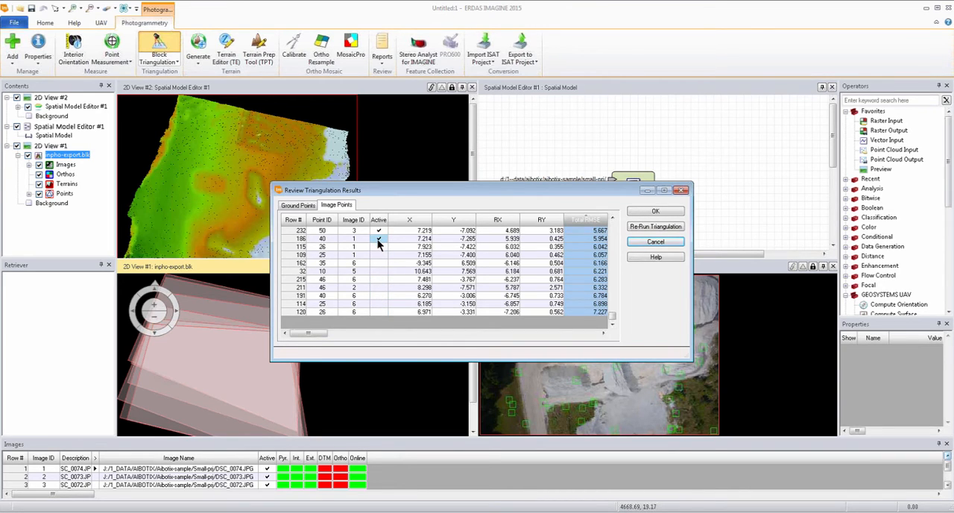
left_click(379, 239)
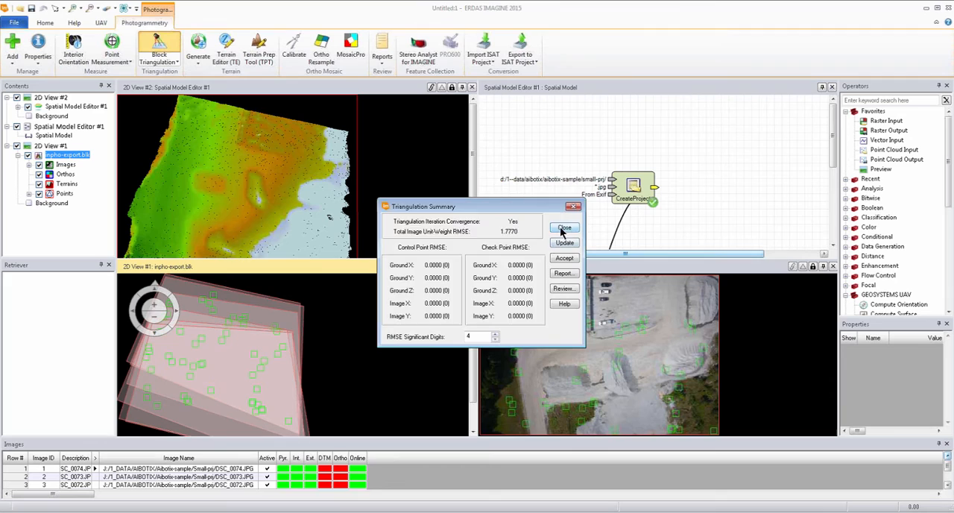
- Save the inpho-export block, view DSC_0074/DSC_0073 in Stereo Analyst, then close it
left_click(565, 228)
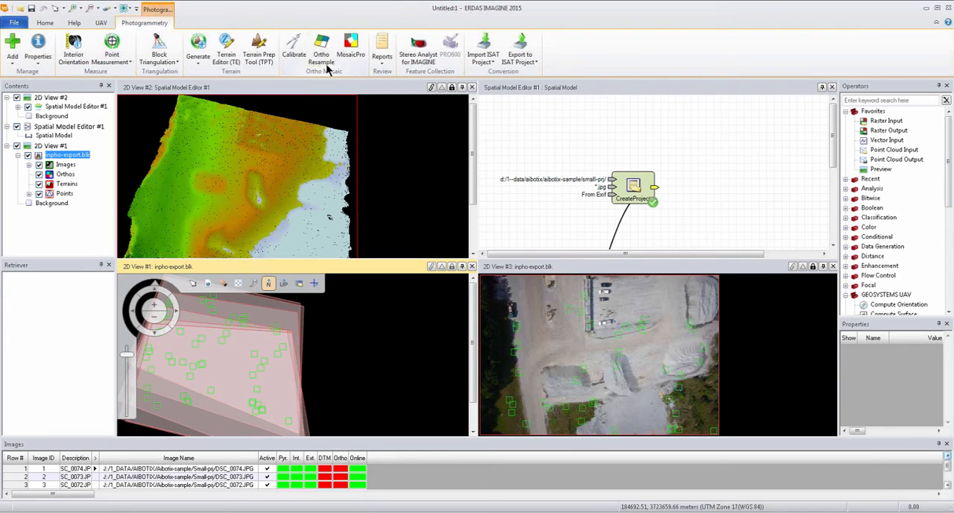
mouse_move(417, 49)
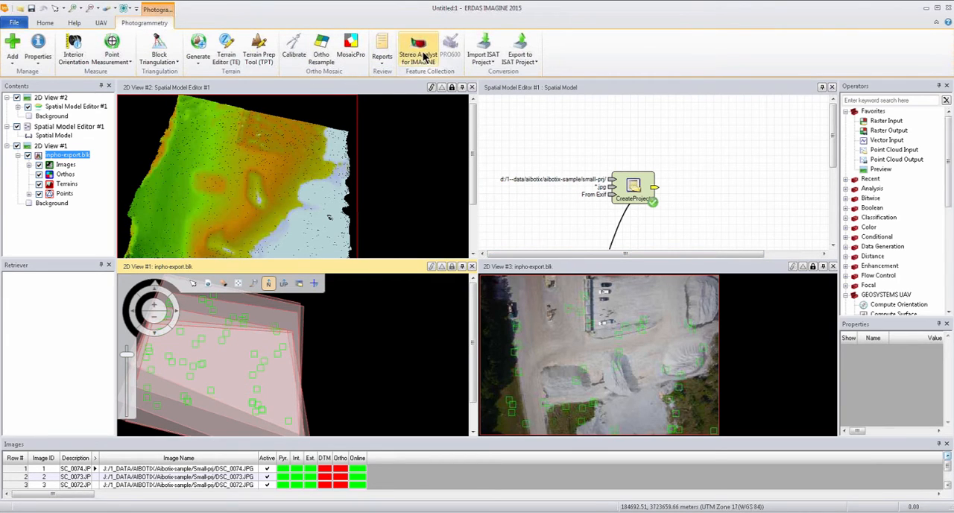
left_click(419, 45)
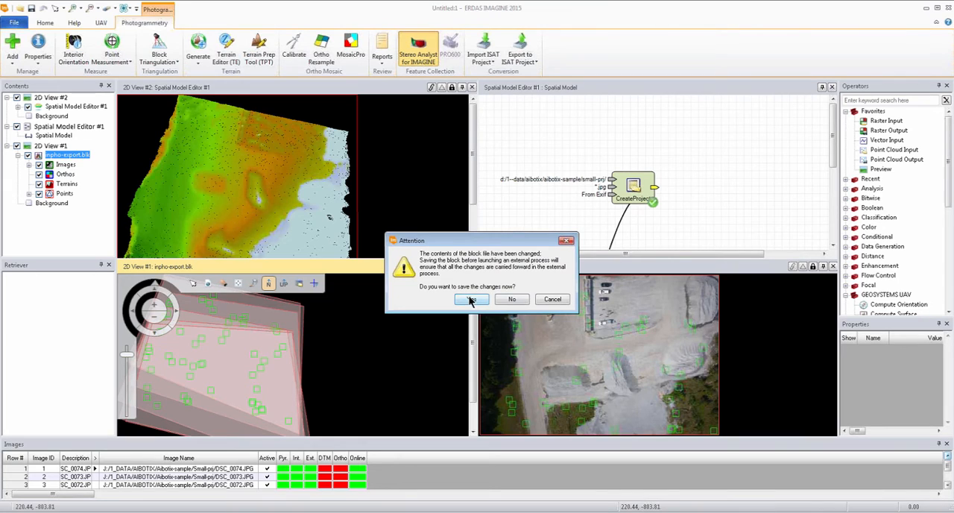
left_click(470, 299)
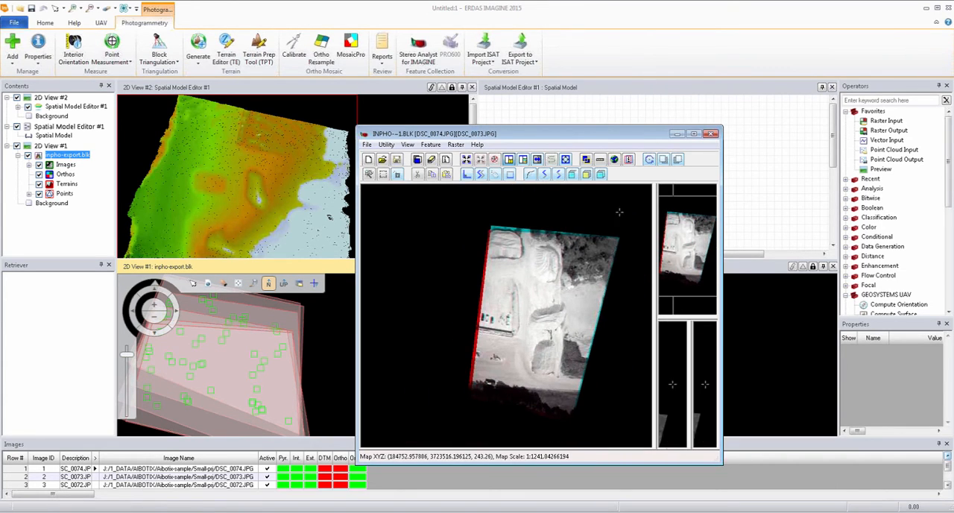
left_click_drag(522, 134, 522, 120)
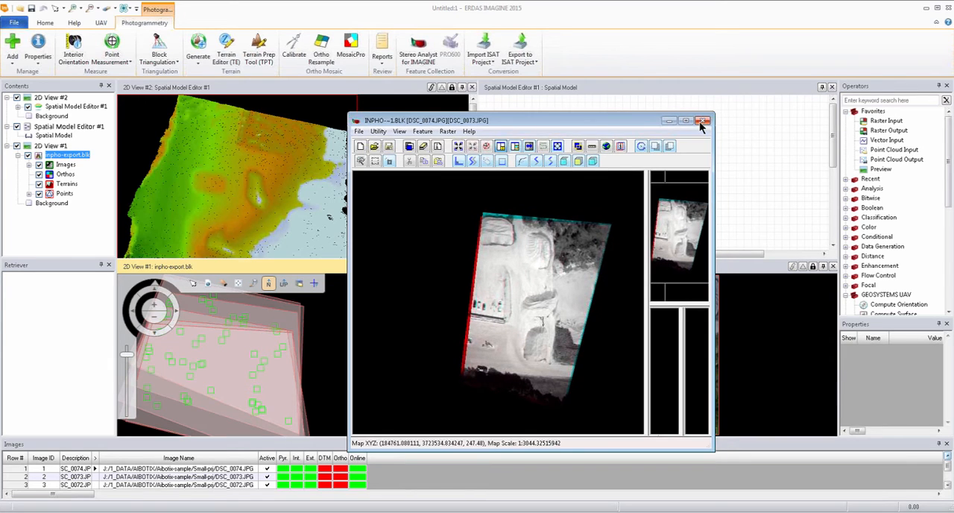
left_click(701, 120)
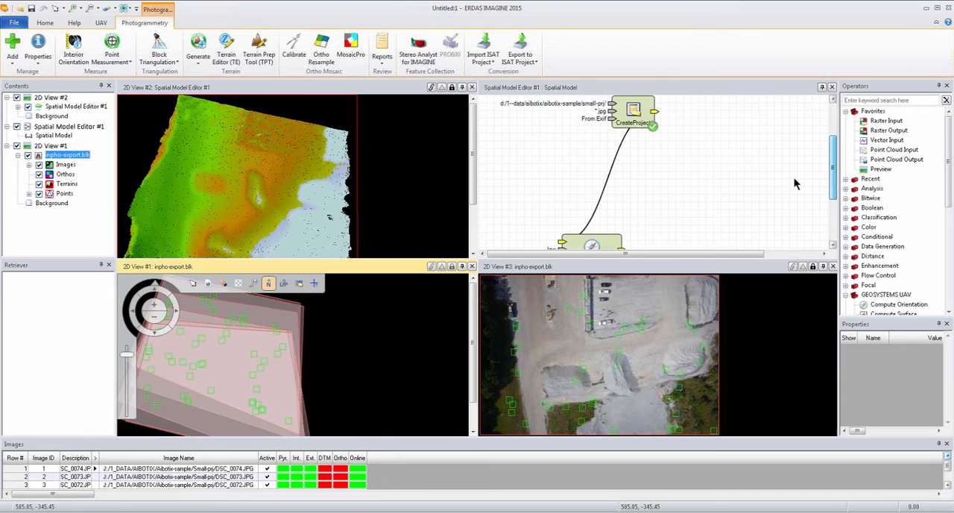
- Connect Point Cloud Input and Point Cloud Volume after Export LAS and configure the volume operator
left_click(607, 205)
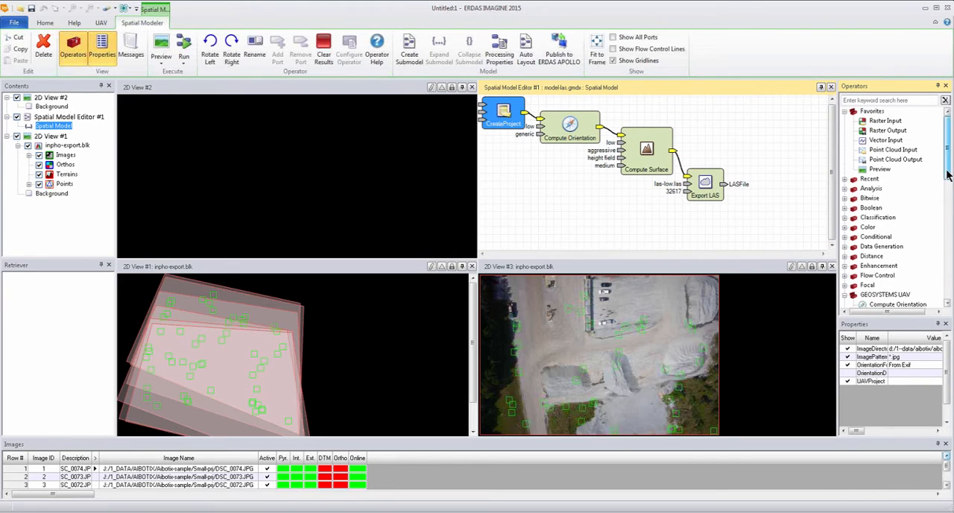
left_click(893, 149)
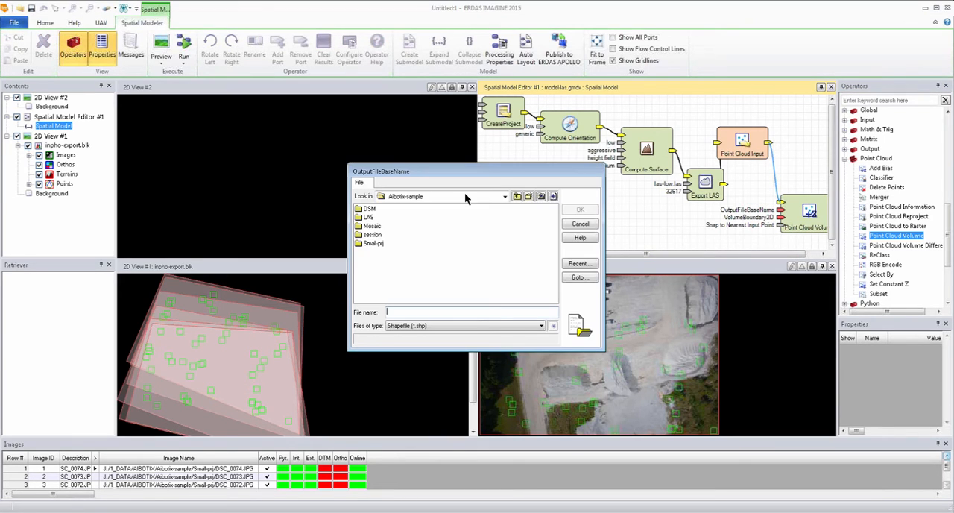
left_click(580, 224)
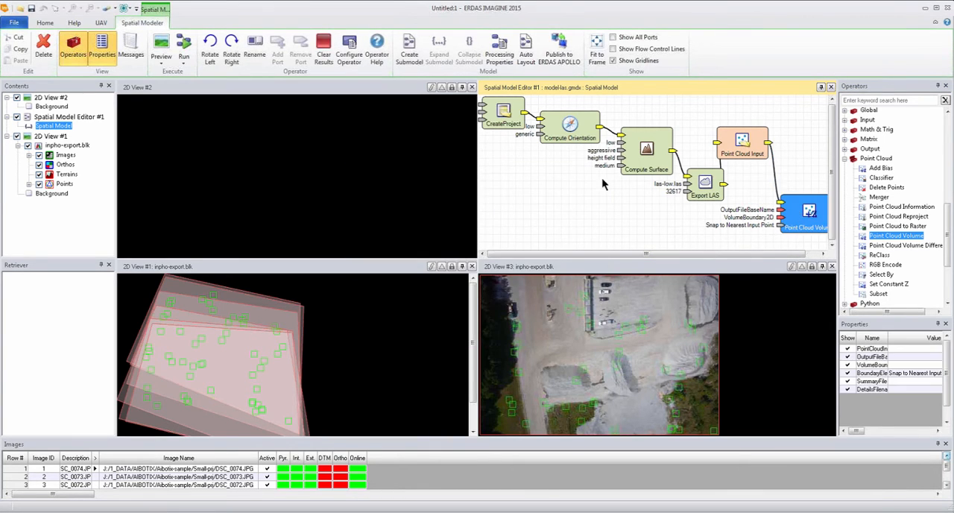
mouse_move(459, 61)
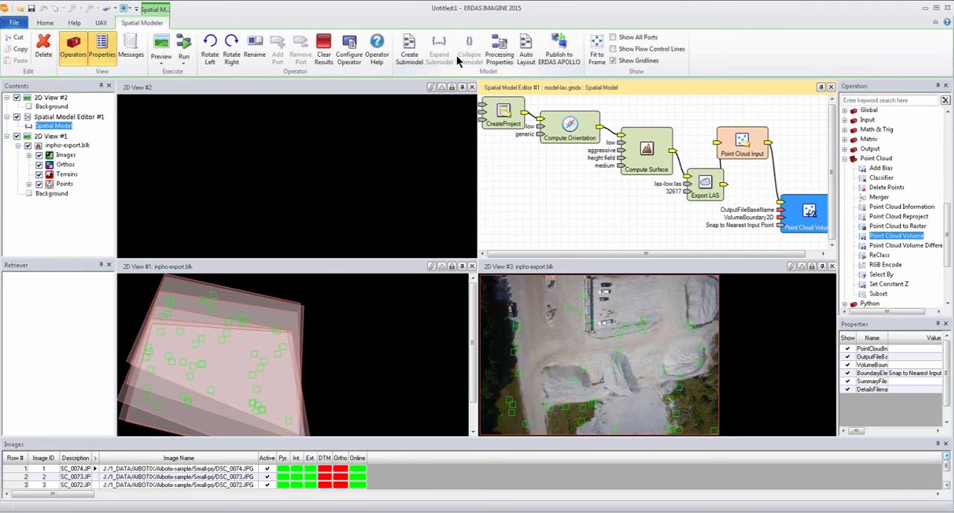
left_click(348, 47)
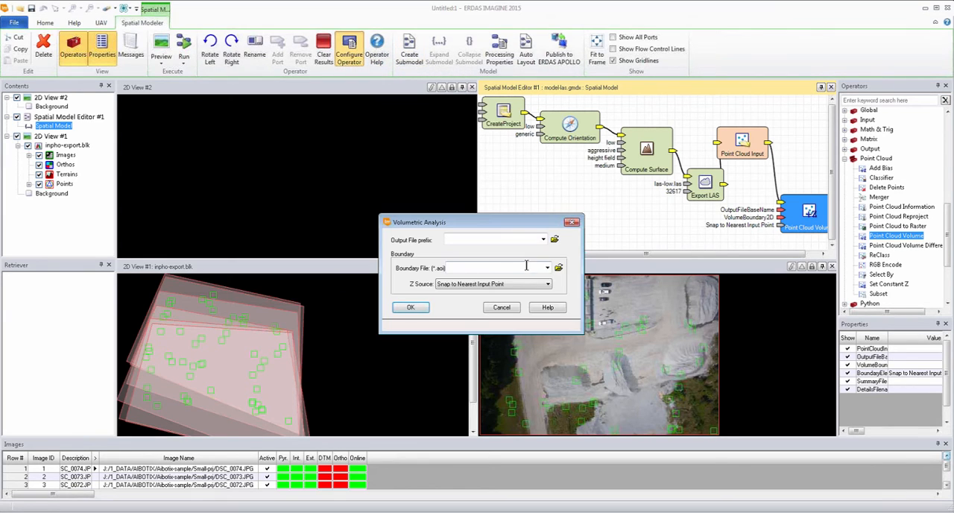
- Set the boundary file to the shapefile mid_tailings-shp.shp
left_click(558, 267)
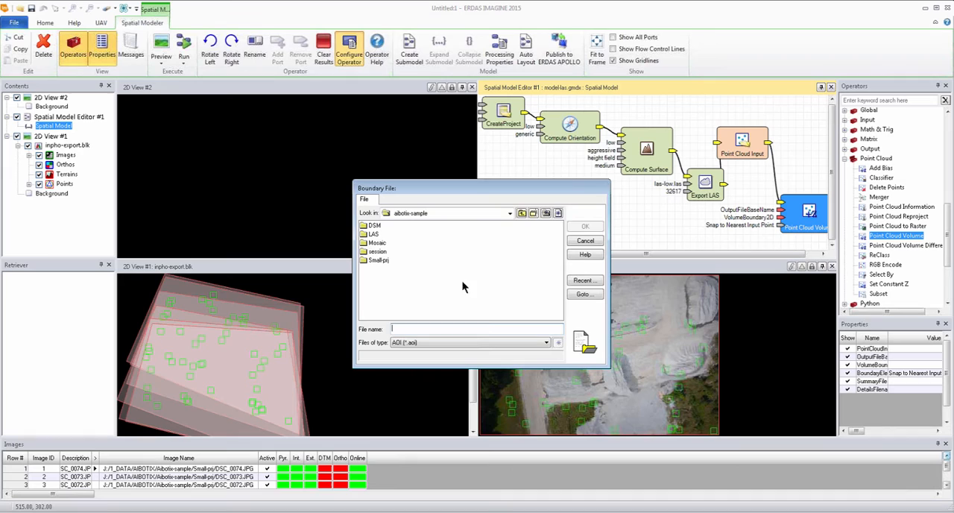
double_click(379, 260)
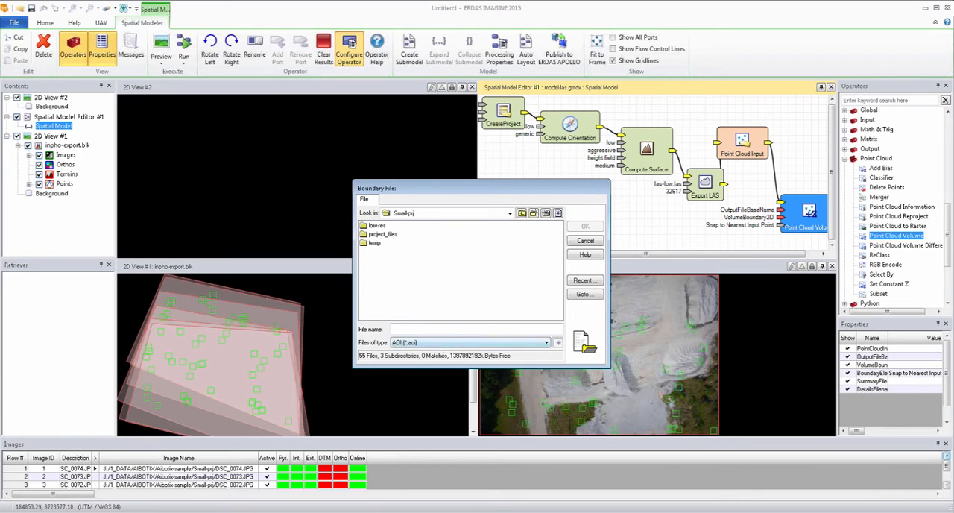
left_click(469, 343)
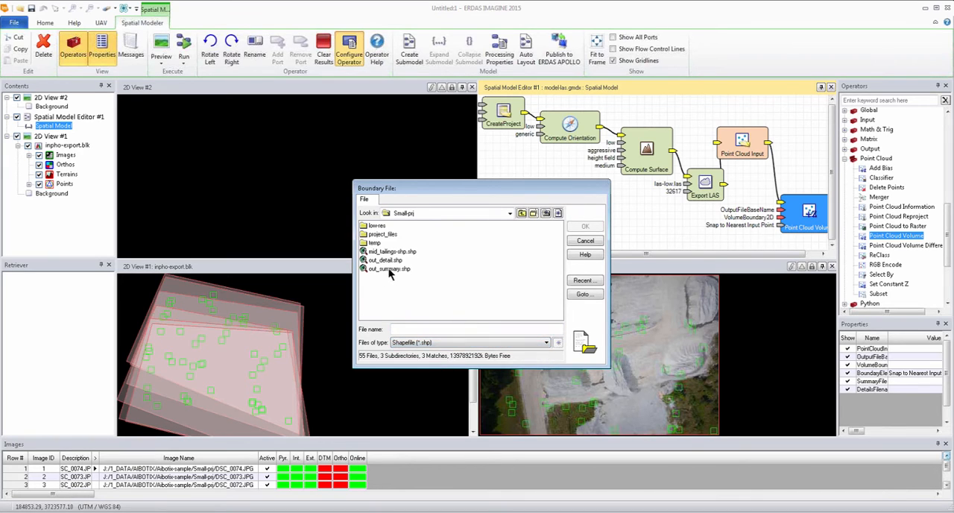
left_click(387, 251)
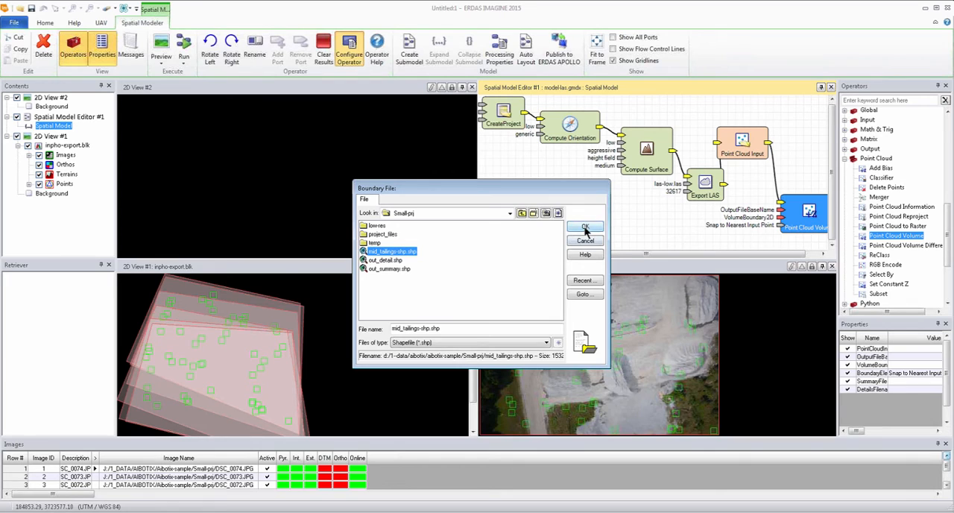
left_click(586, 227)
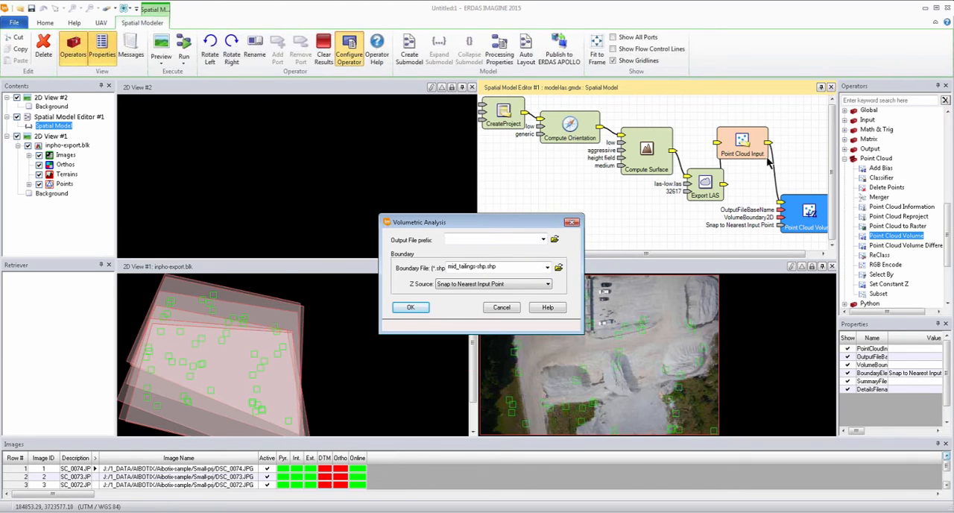
mouse_move(859, 147)
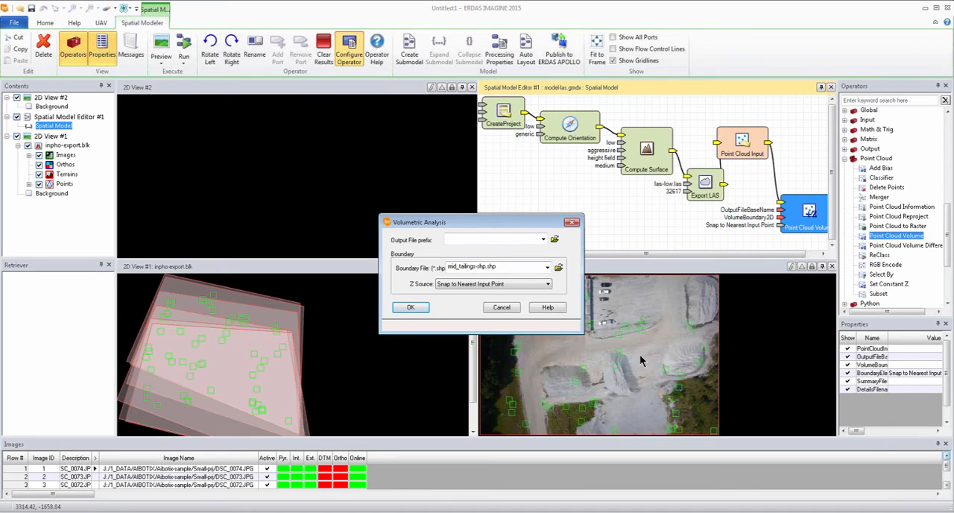
- Set the output file prefix to out2 and apply the volumetric analysis settings
left_click(488, 239)
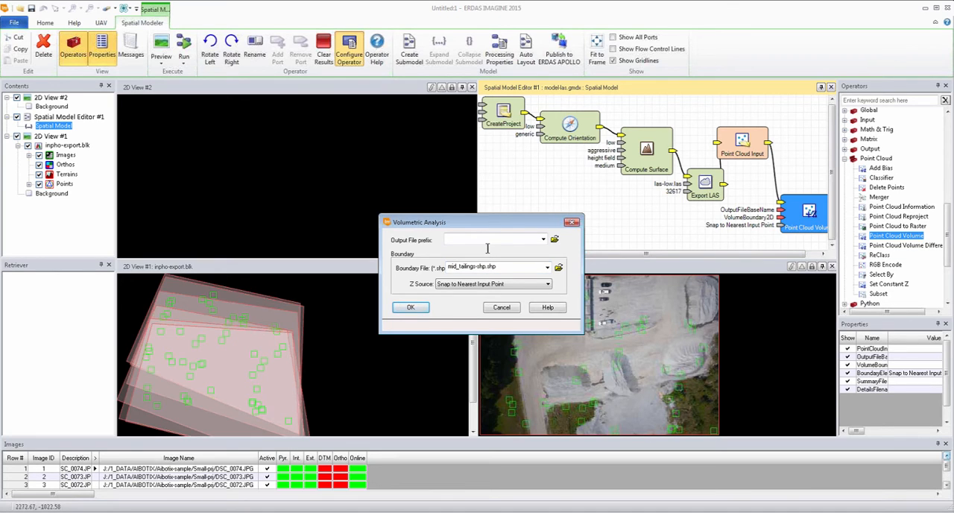
left_click(554, 240)
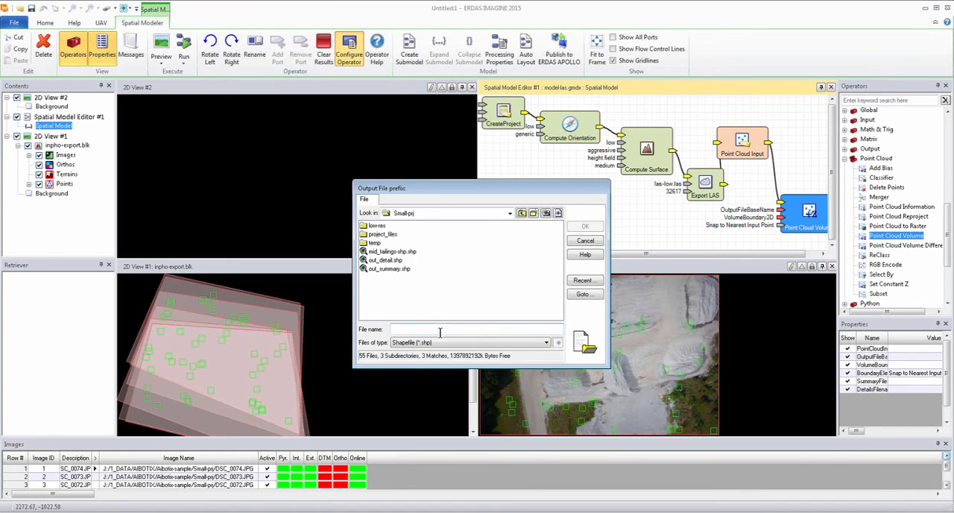
mouse_move(656, 352)
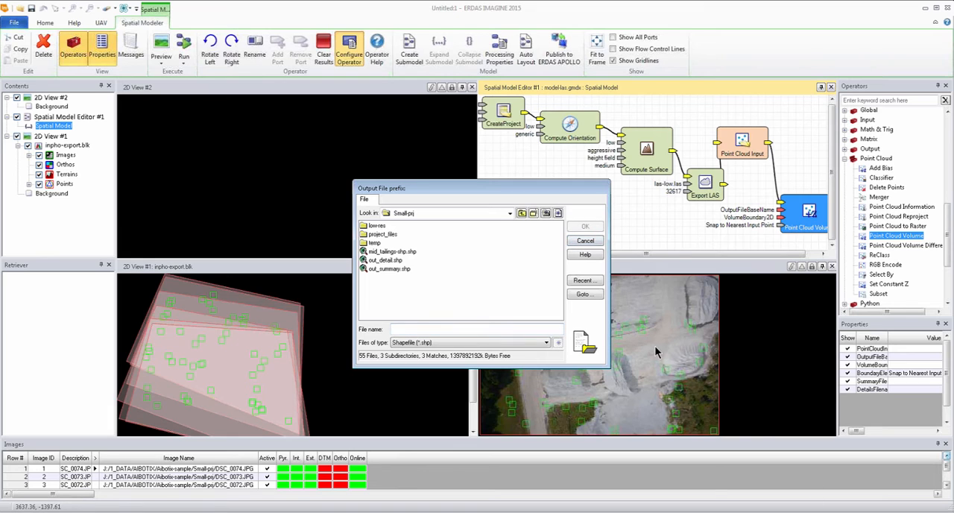
mouse_move(291, 396)
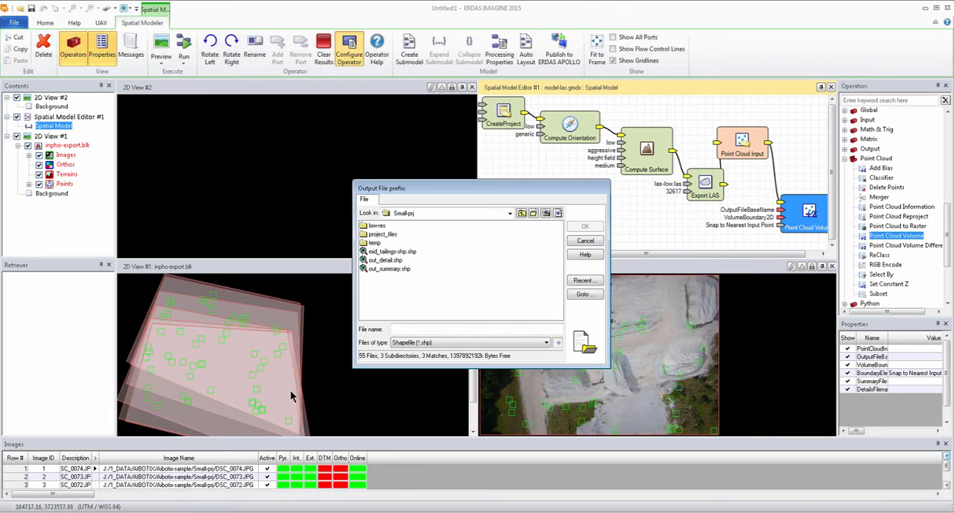
mouse_move(352, 399)
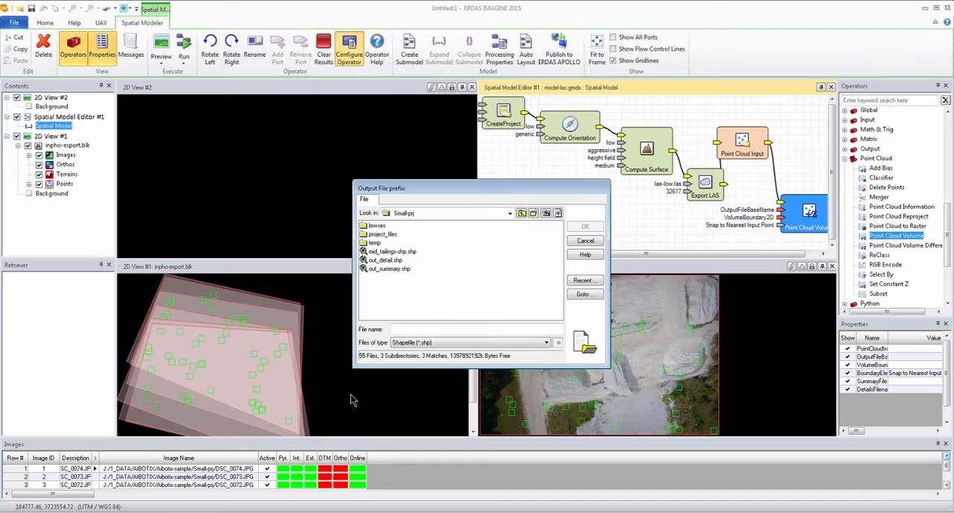
type("out2")
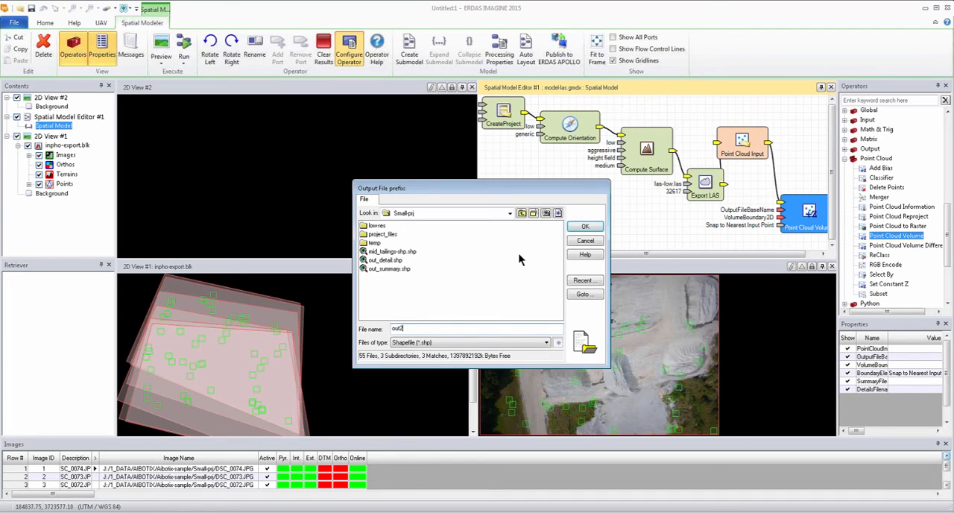
left_click(585, 226)
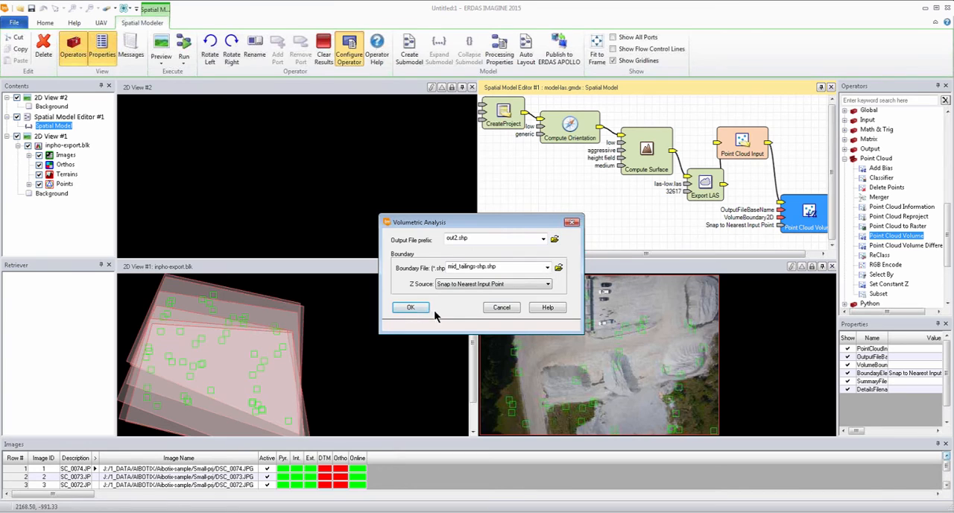
left_click(410, 307)
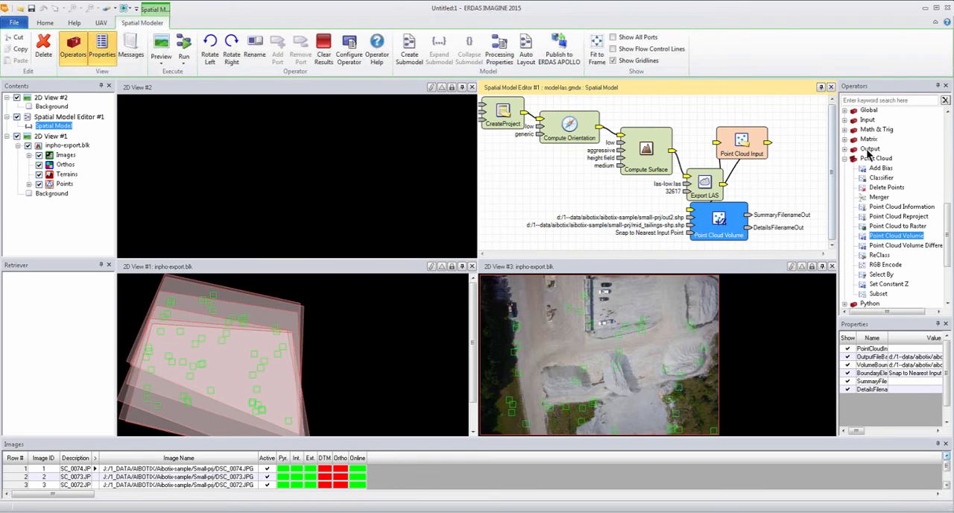
- Move the Point Cloud Volume node right and run the spatial model
left_click_drag(718, 218, 793, 208)
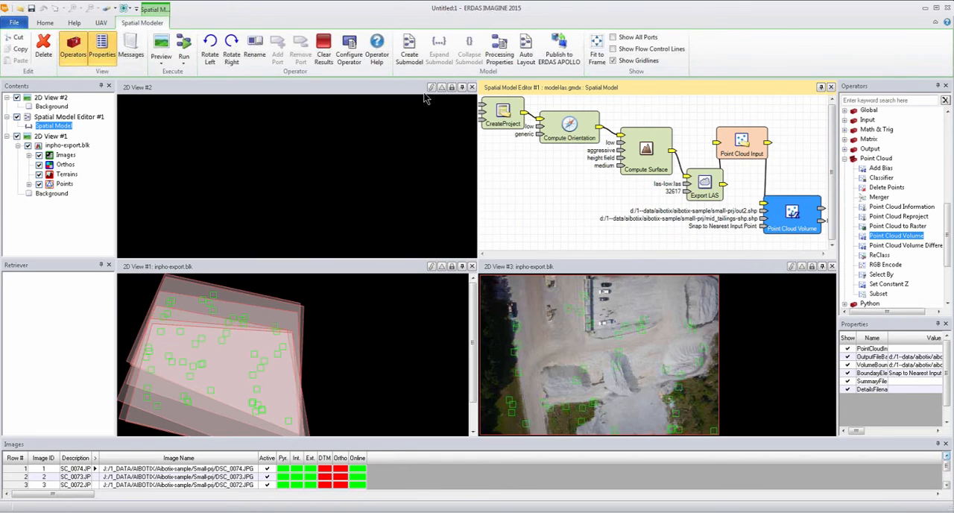
left_click(183, 48)
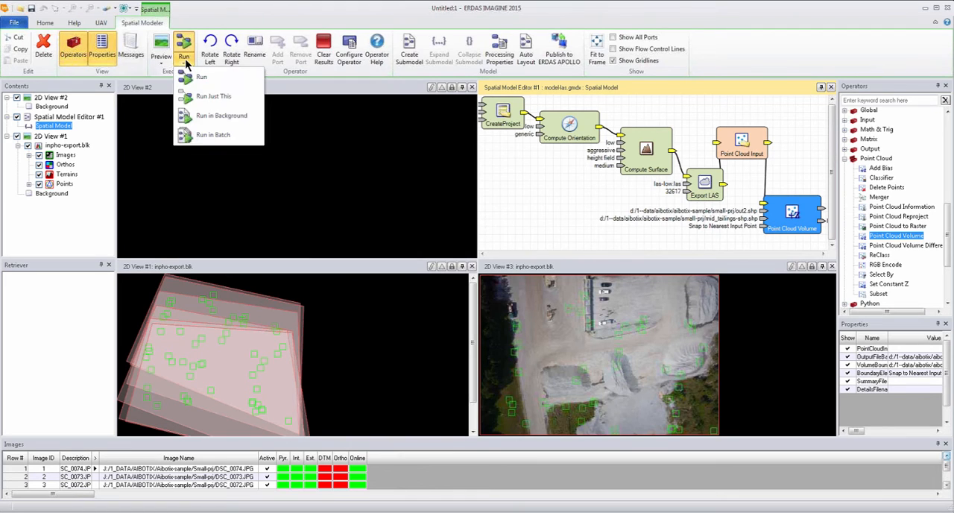
mouse_move(217, 135)
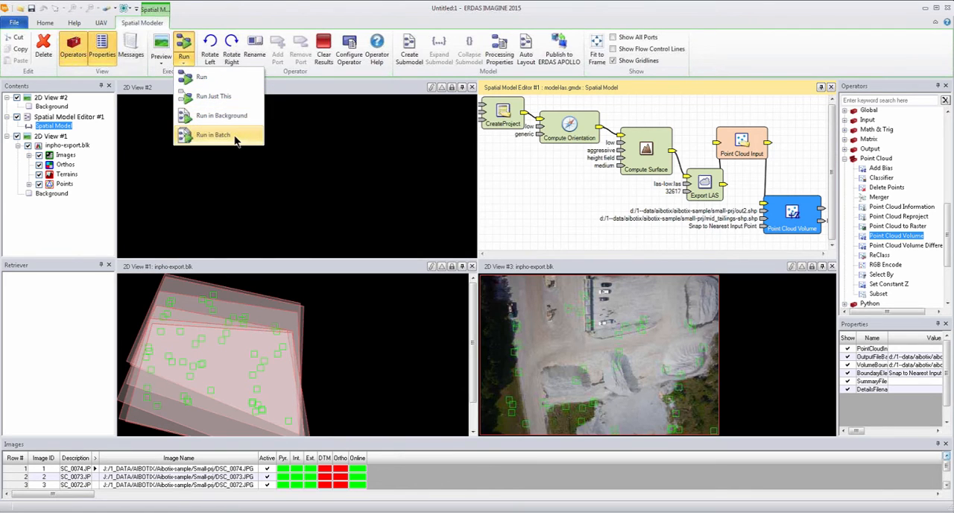
mouse_move(222, 115)
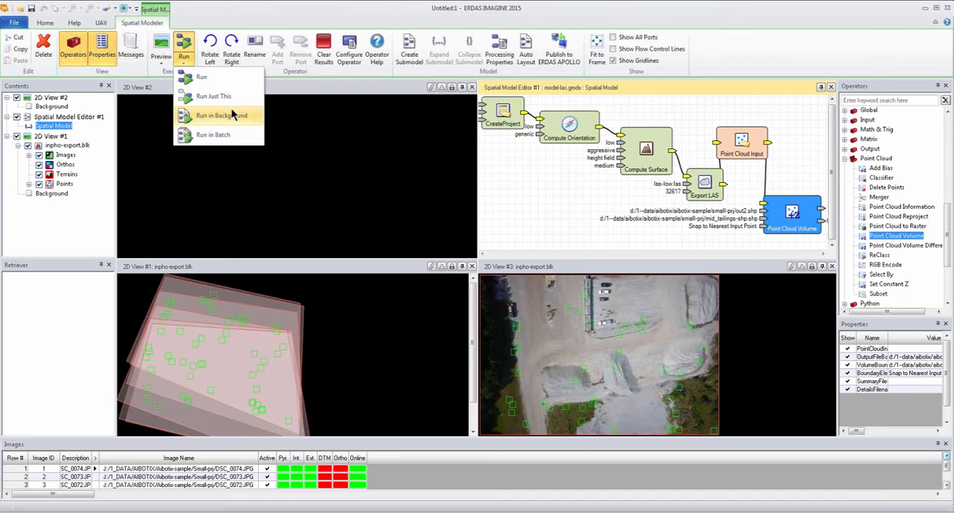
mouse_move(220, 115)
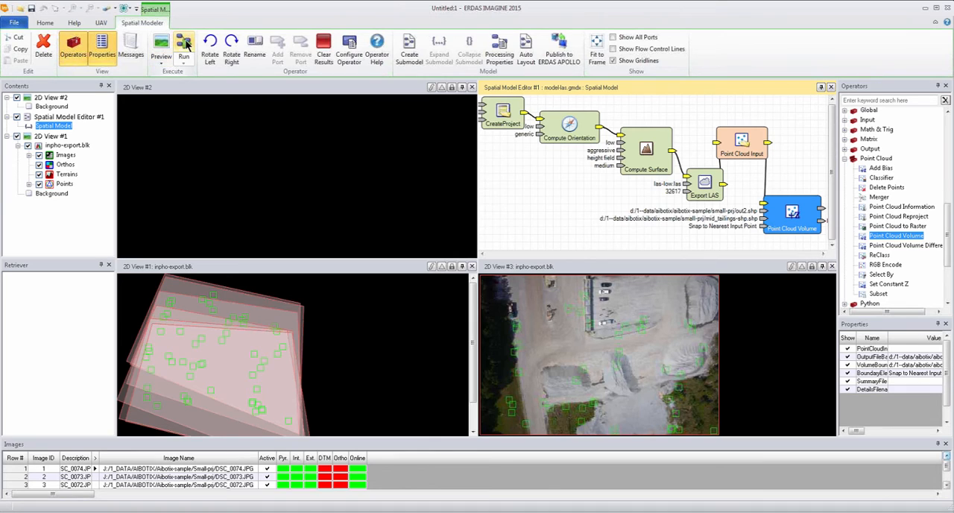
left_click(183, 47)
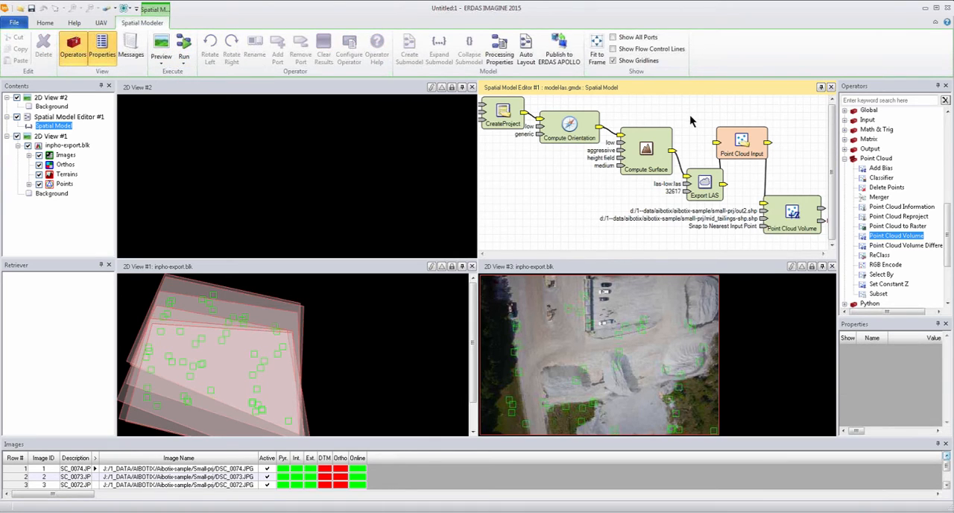
right_click(705, 183)
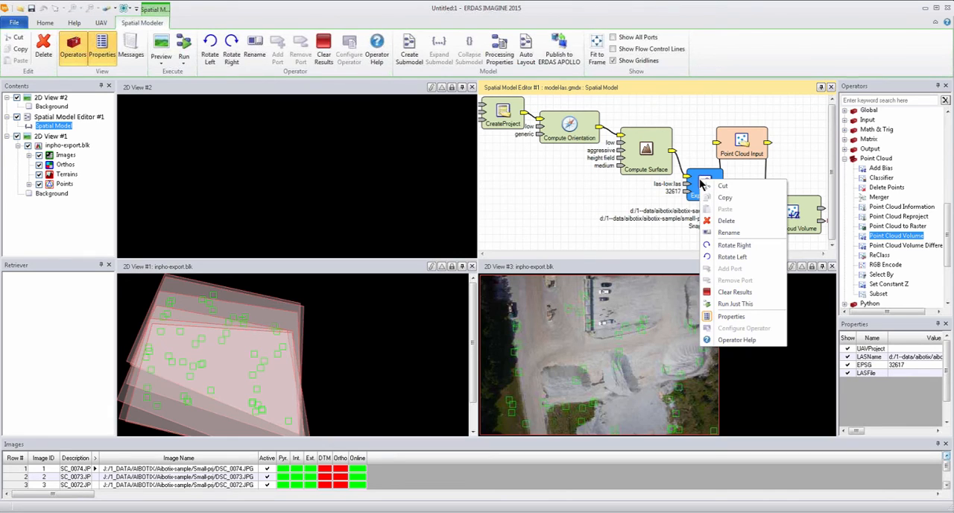
mouse_move(741, 304)
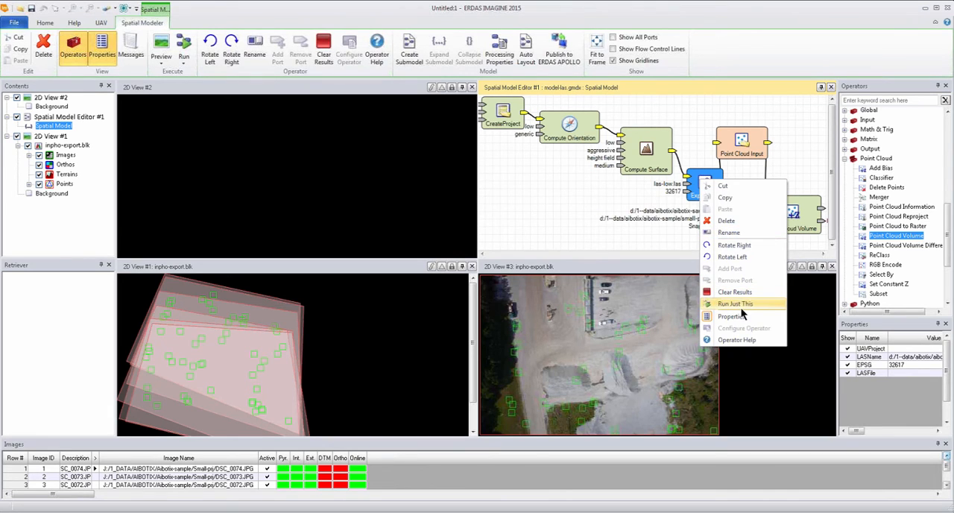
mouse_move(742, 305)
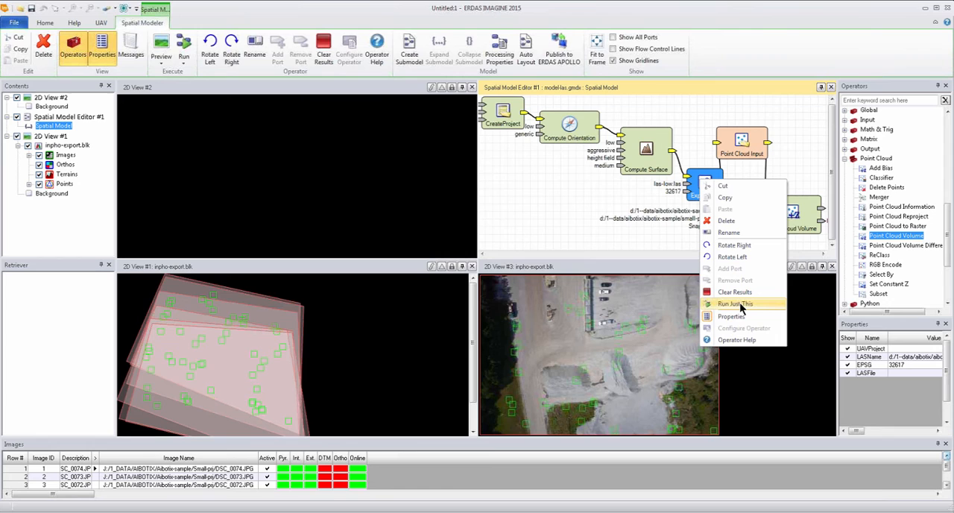
- Run just through Export LAS, completing orientation, surface and LAS export steps
left_click(736, 304)
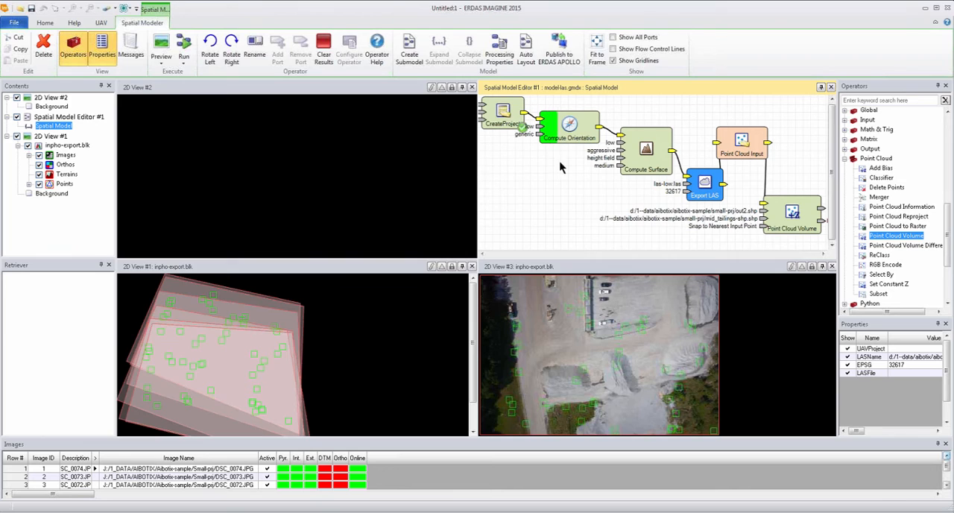
mouse_move(529, 164)
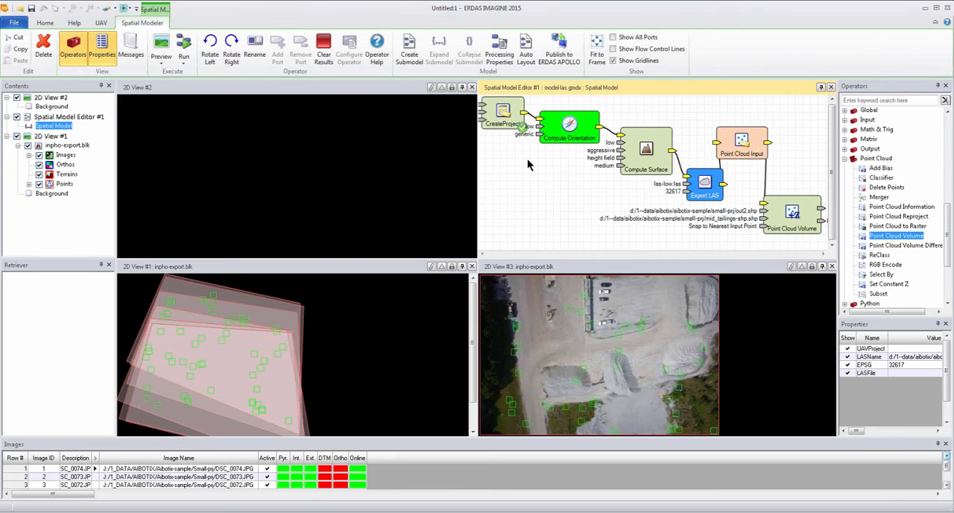
left_click(569, 126)
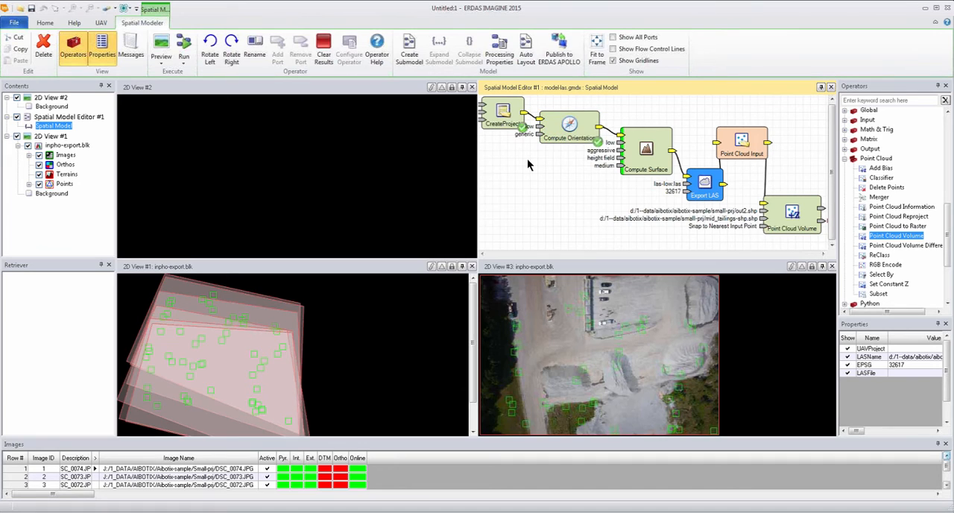
left_click(645, 153)
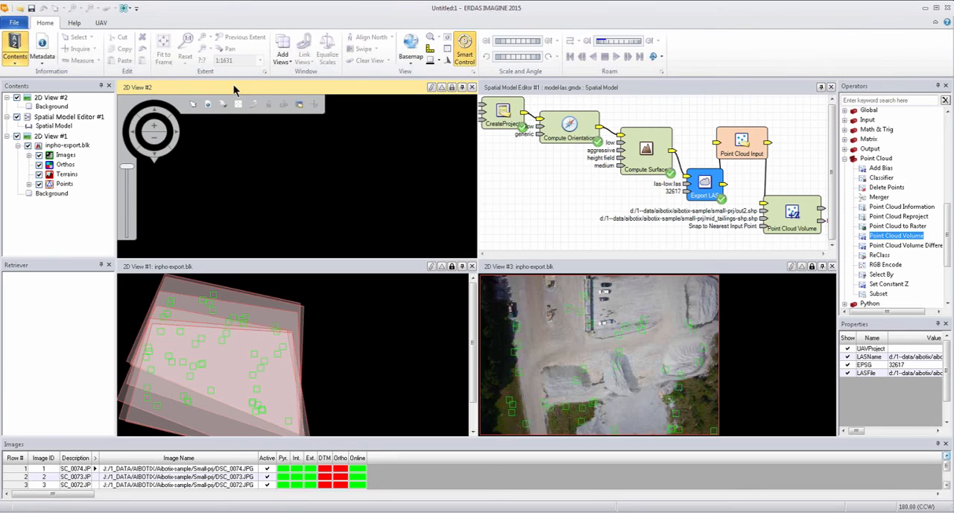
mouse_move(101, 23)
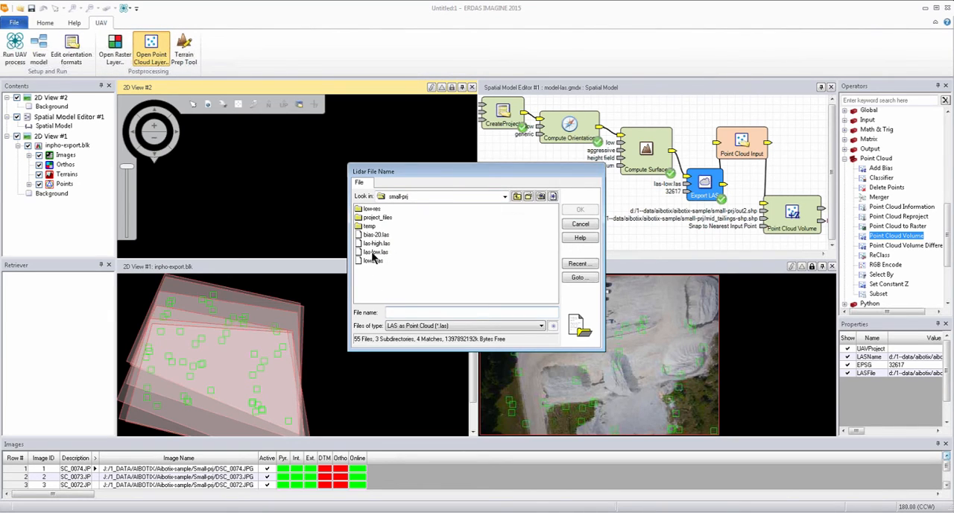
- Load low2.las as a point cloud and inspect the stockpile in side and front profiles
left_click(371, 260)
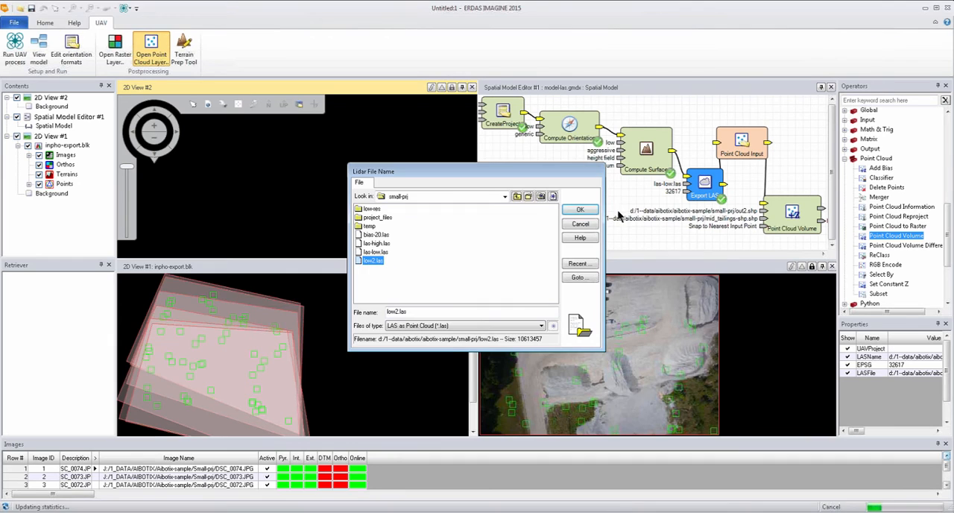
left_click(580, 208)
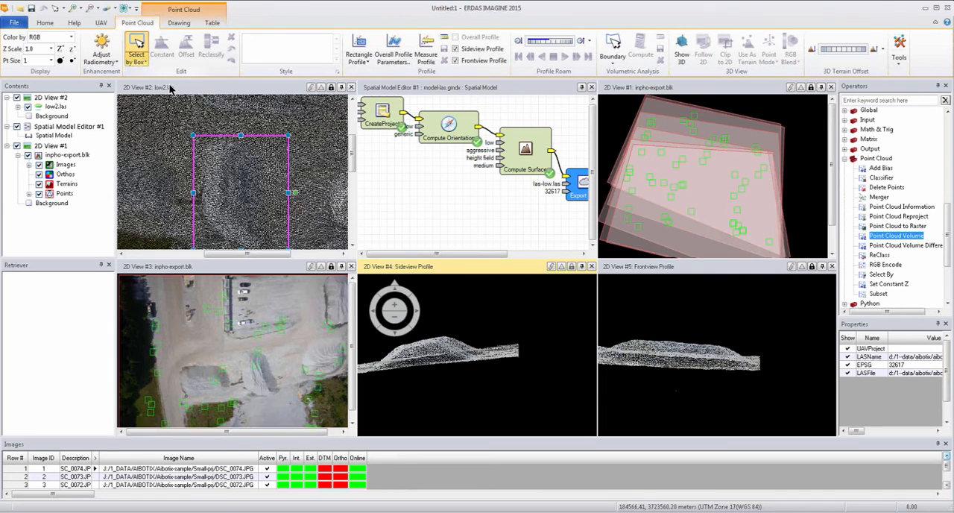
left_click(138, 49)
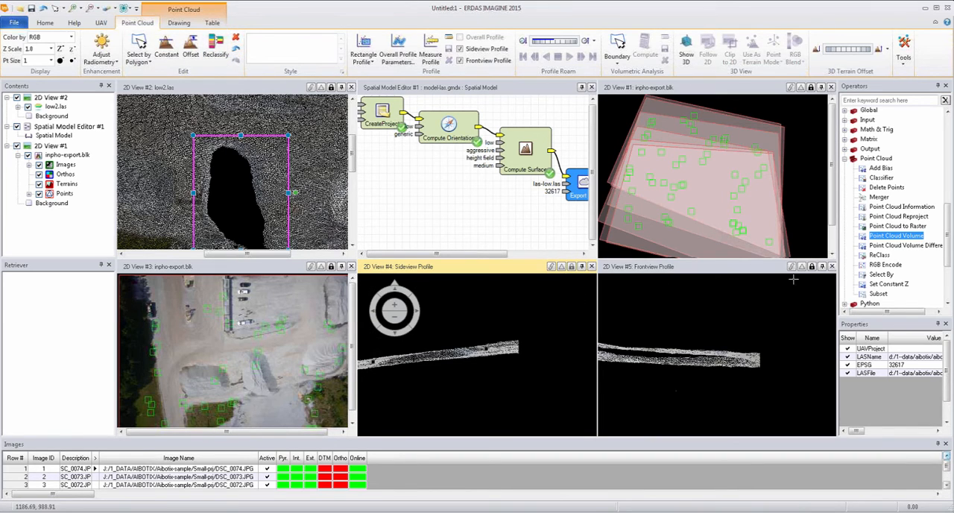
mouse_move(351, 87)
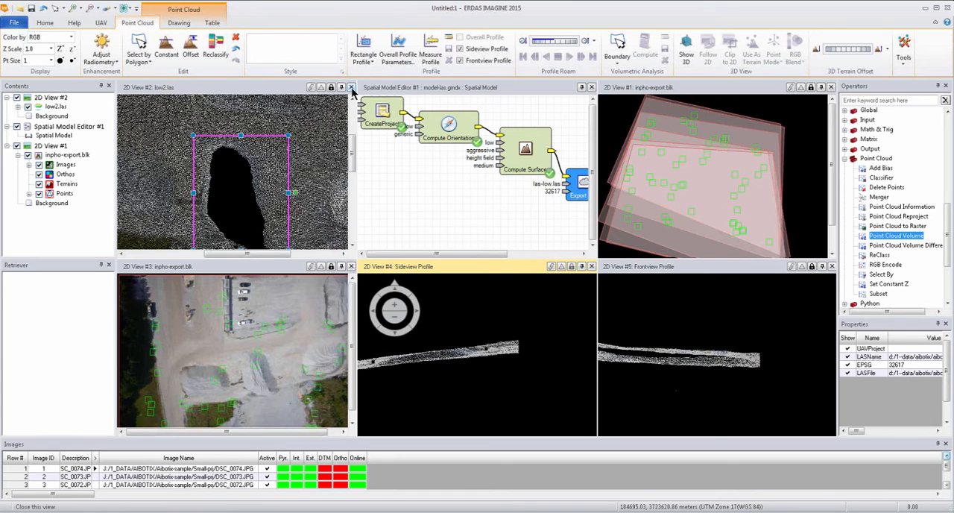
- Close the point cloud view and add dsm-high.tif from Small-prj to a new 2D view
left_click(351, 87)
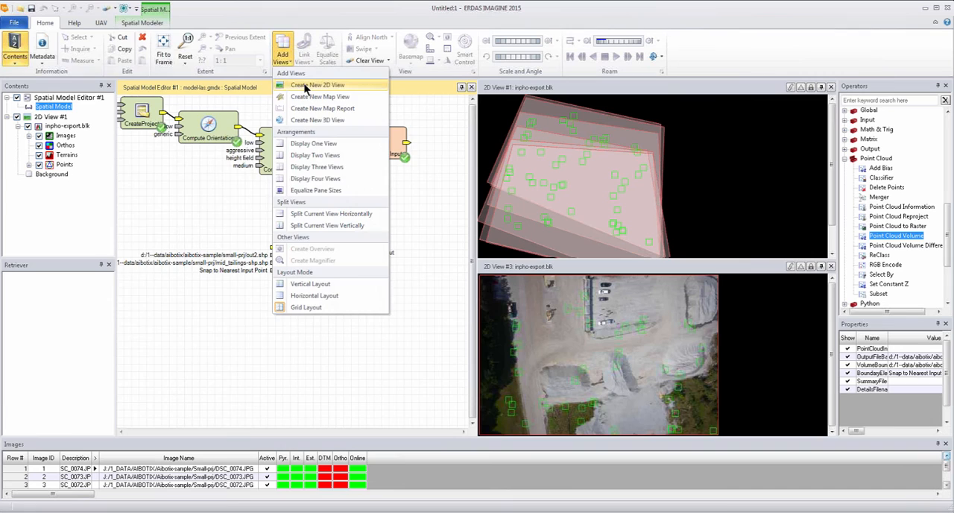
left_click(316, 84)
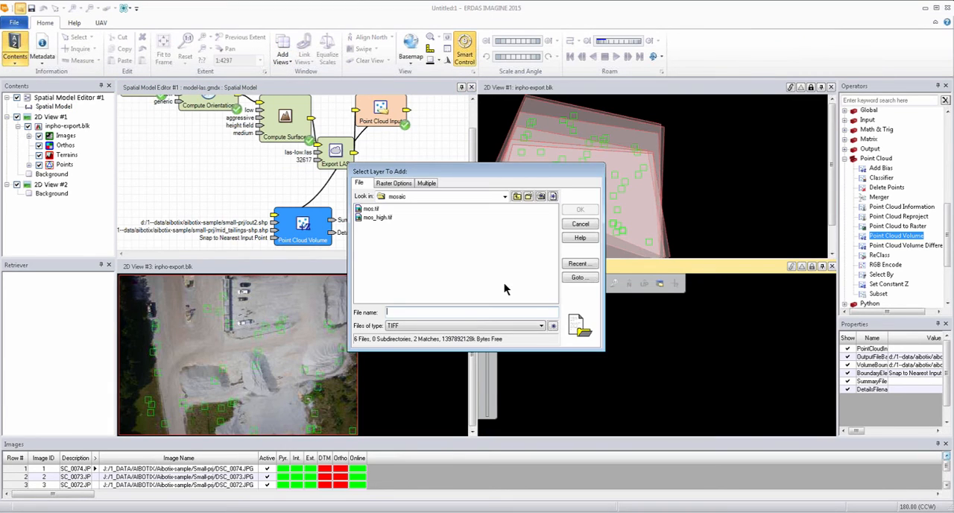
left_click(517, 196)
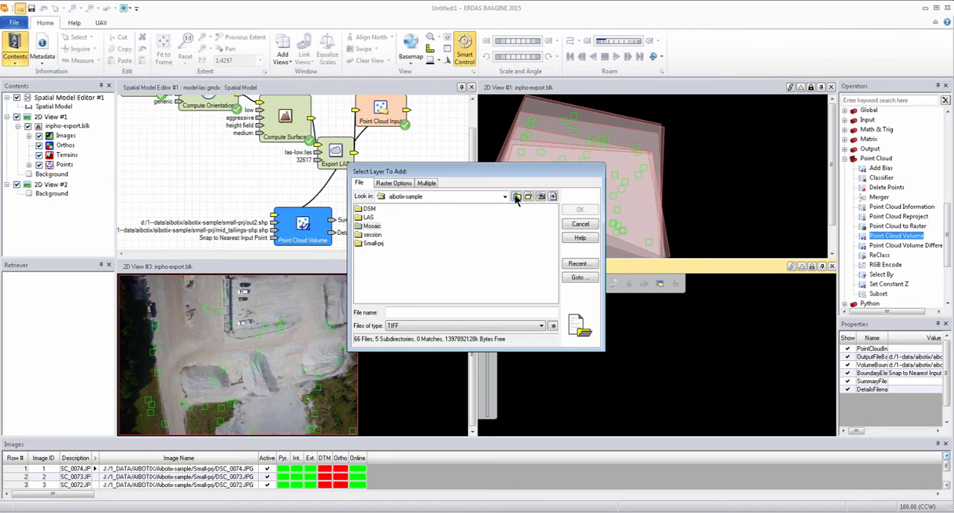
left_click(367, 217)
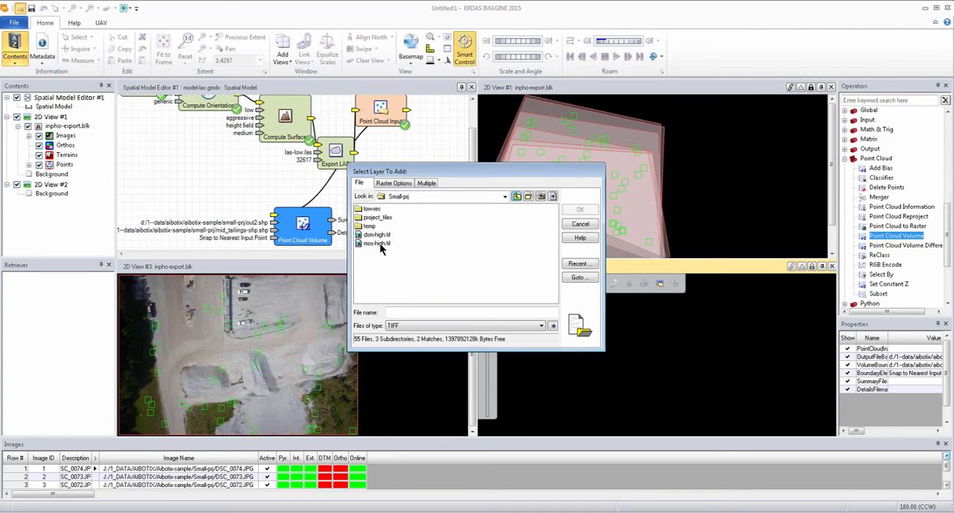
left_click(376, 235)
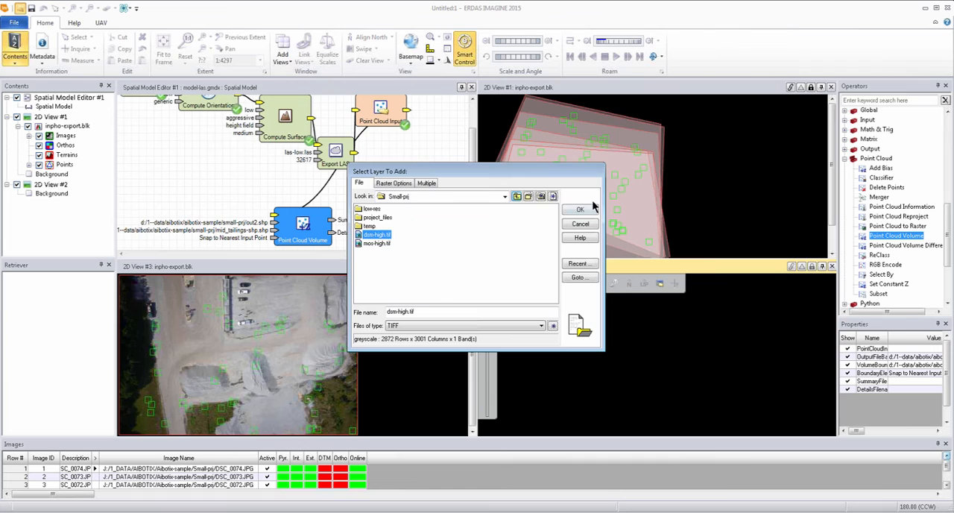
left_click(580, 209)
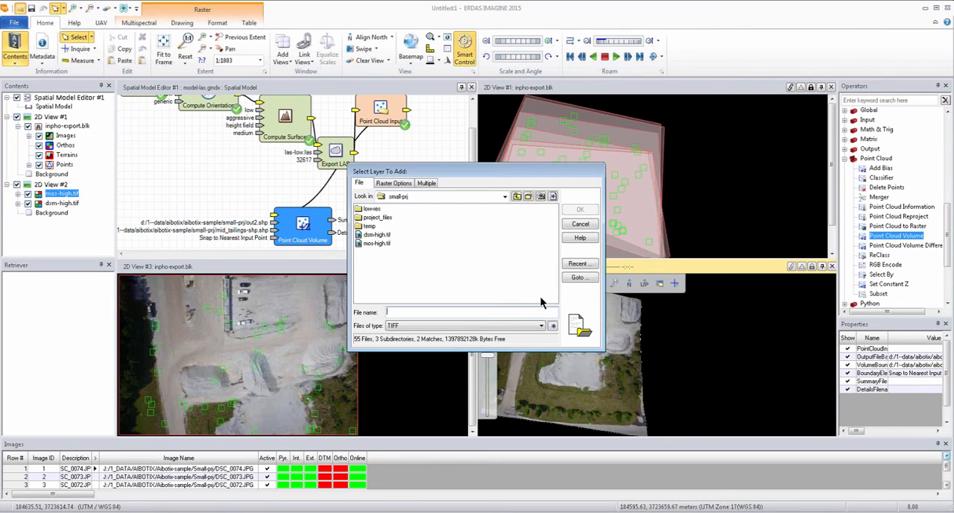
- Overlay out_detail.shp on the mosaic and show its 893.4 cubic meter attributes
left_click(579, 263)
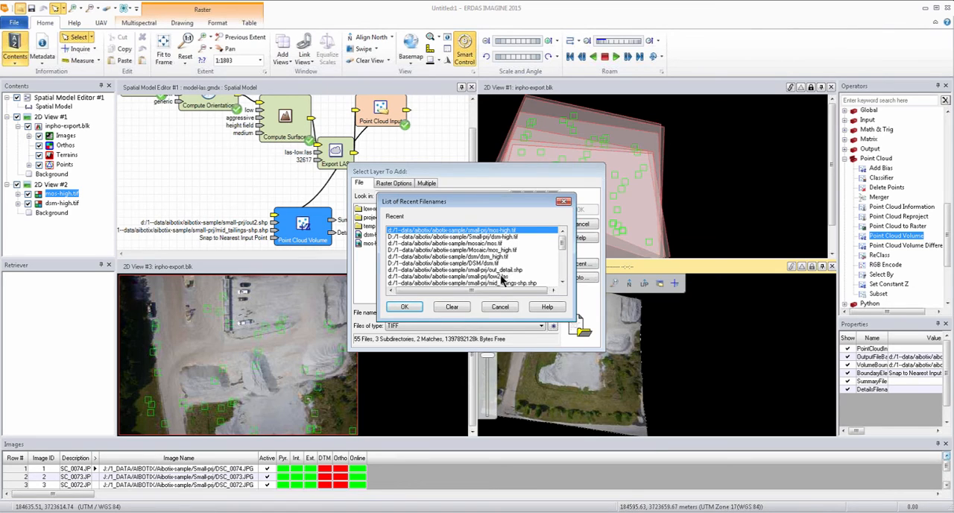
left_click(472, 282)
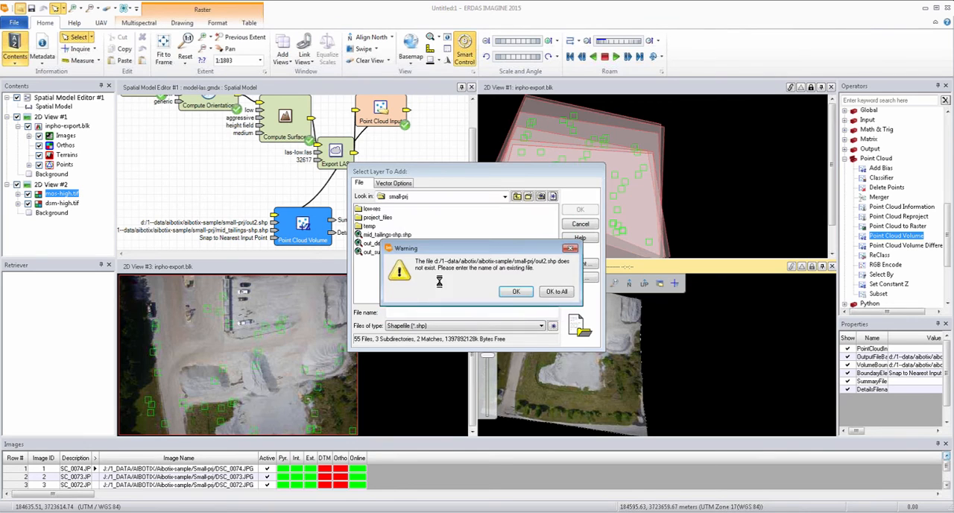
left_click(516, 291)
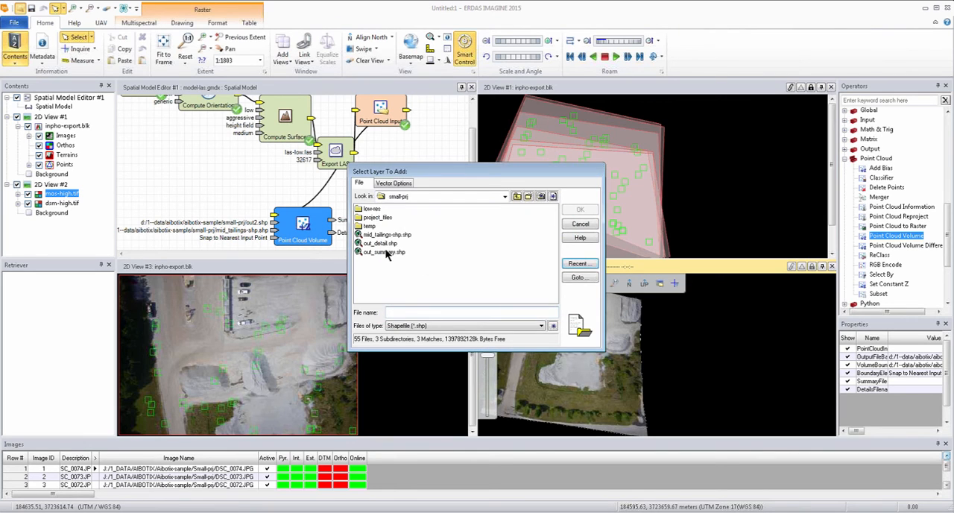
left_click(380, 243)
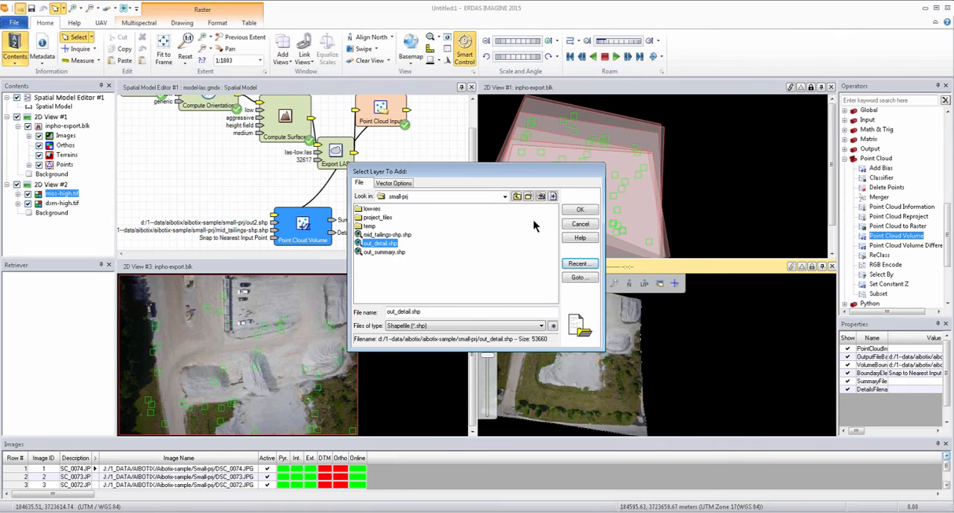
left_click(580, 210)
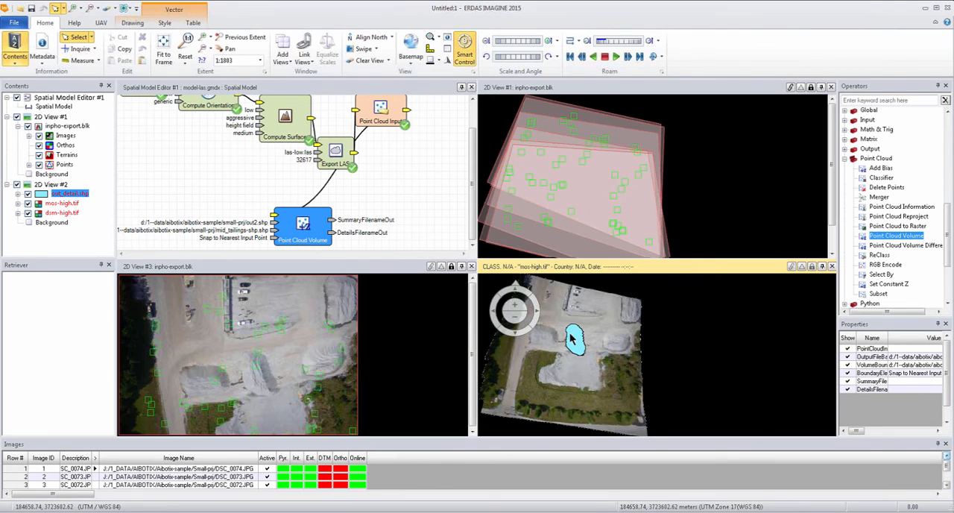
left_click(193, 22)
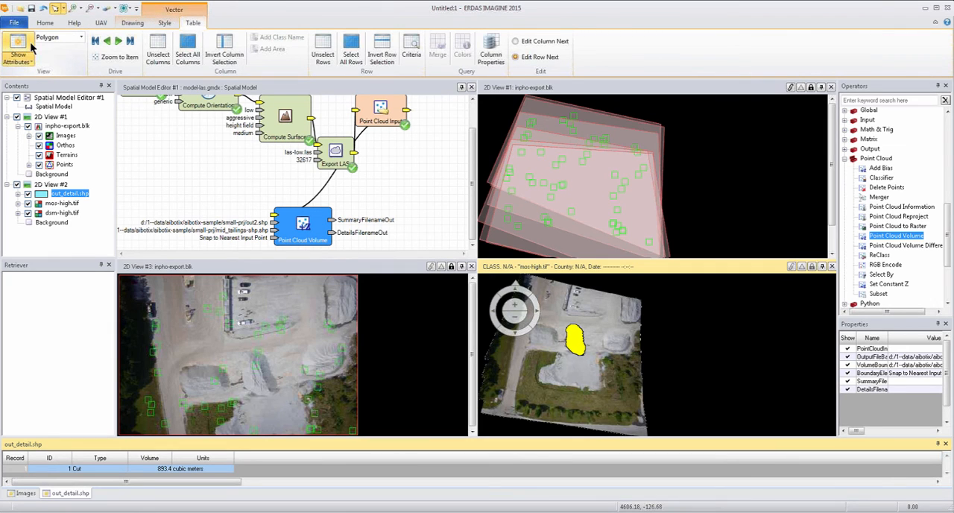
left_click_drag(302, 225, 403, 188)
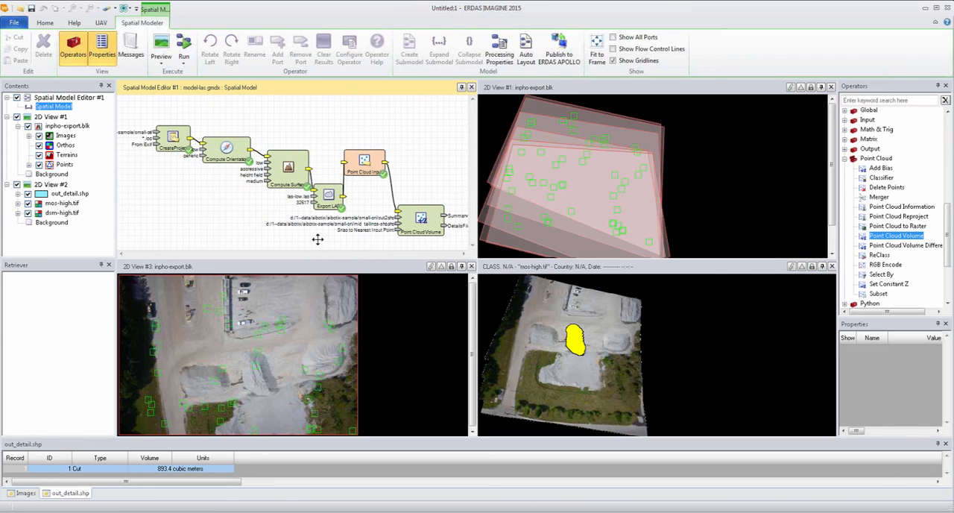
mouse_move(476, 266)
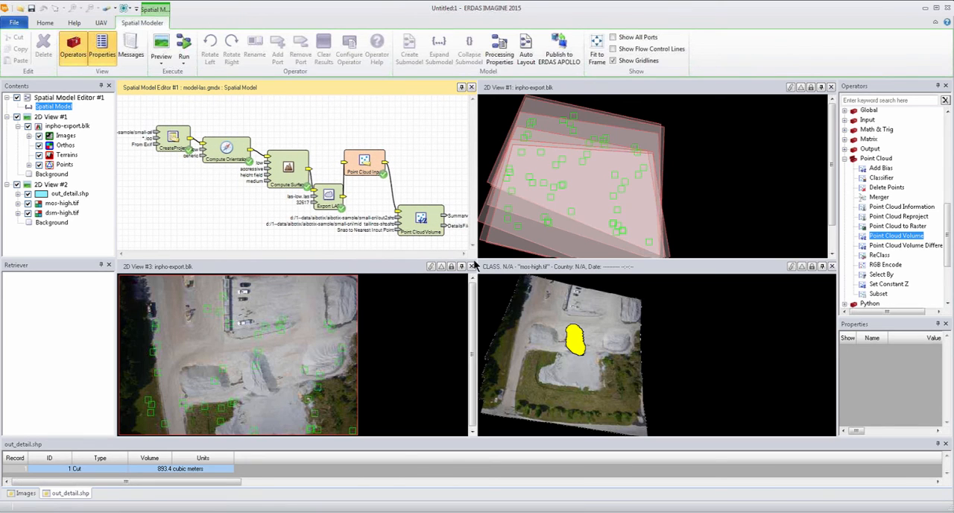
- Close 2D View #3 with the orthophoto footprints and add a new empty 2D view
left_click(474, 267)
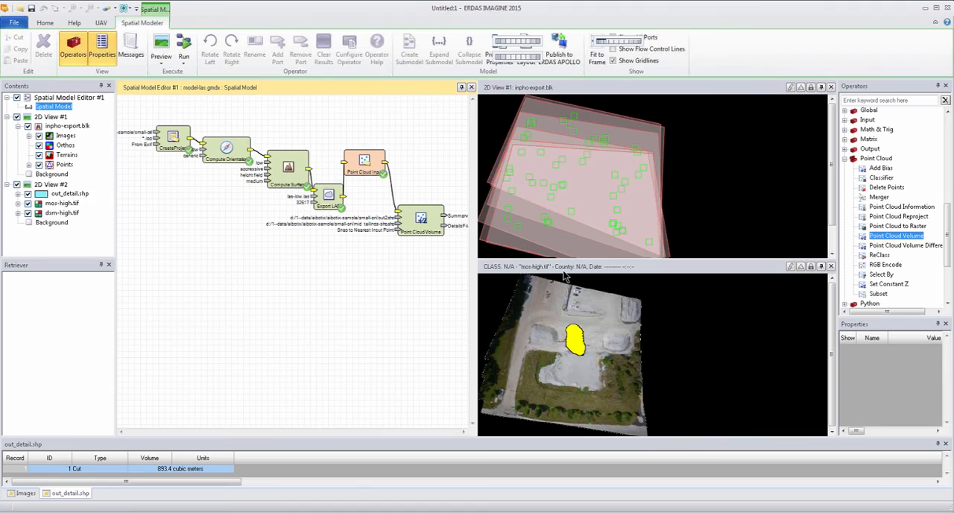
left_click(69, 193)
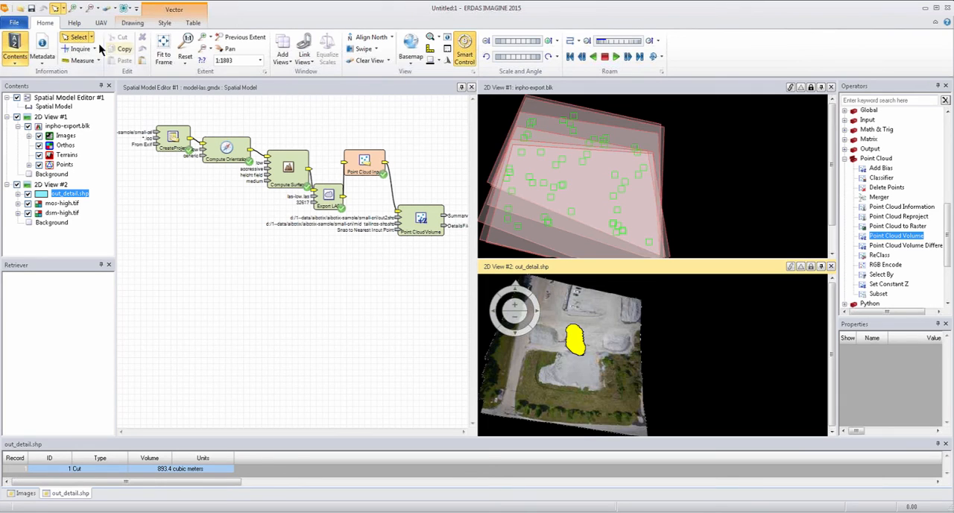
mouse_move(304, 52)
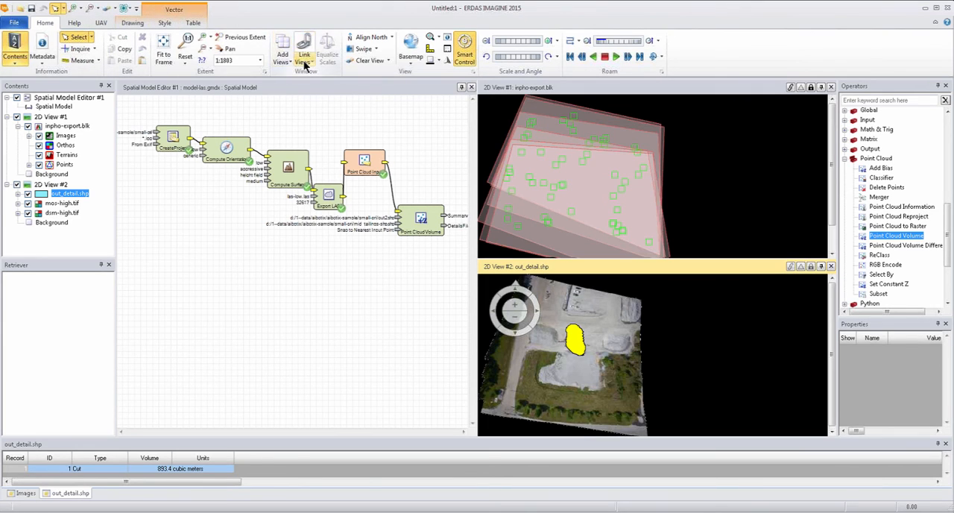
left_click(304, 46)
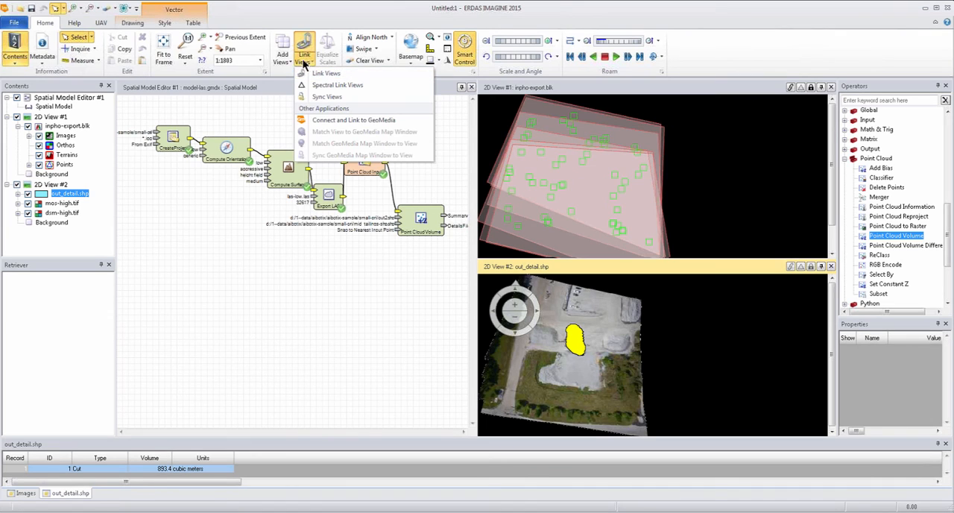
left_click(282, 49)
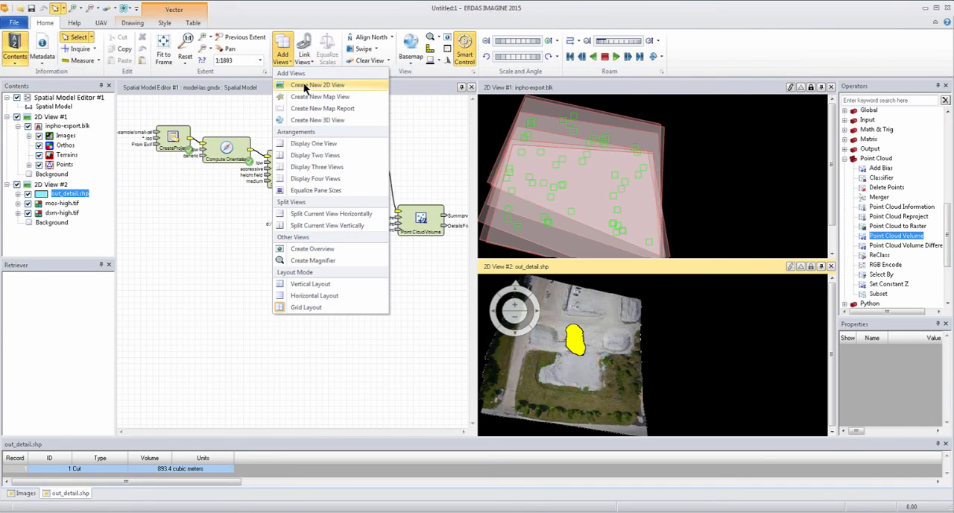
right_click(317, 84)
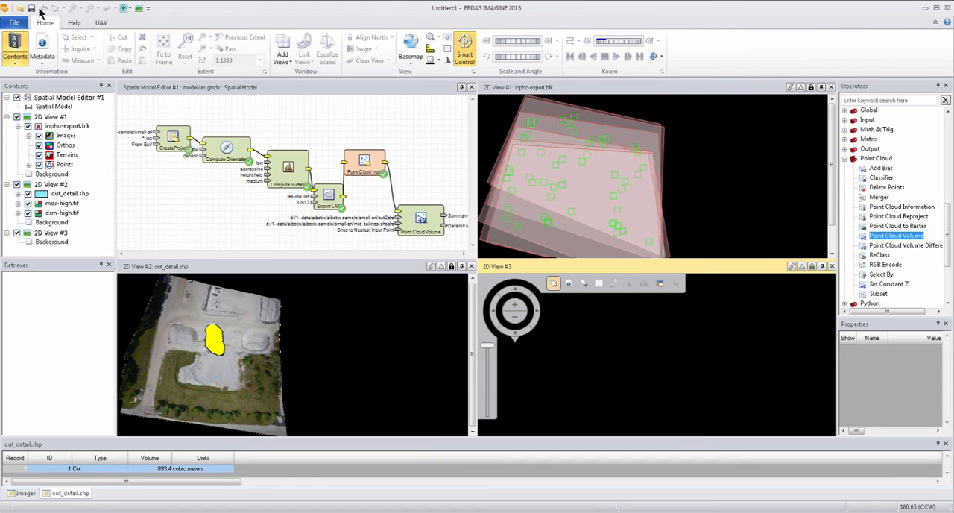
mouse_move(95, 26)
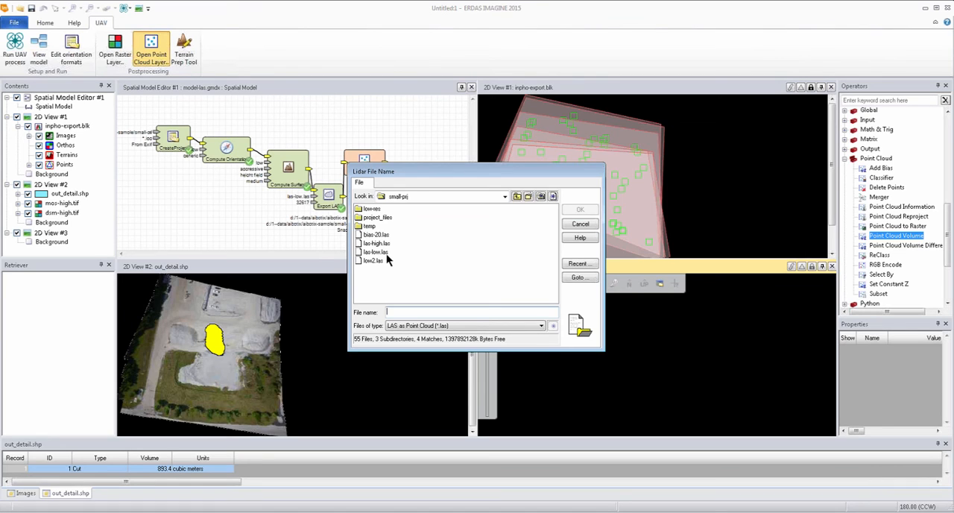
mouse_move(385, 257)
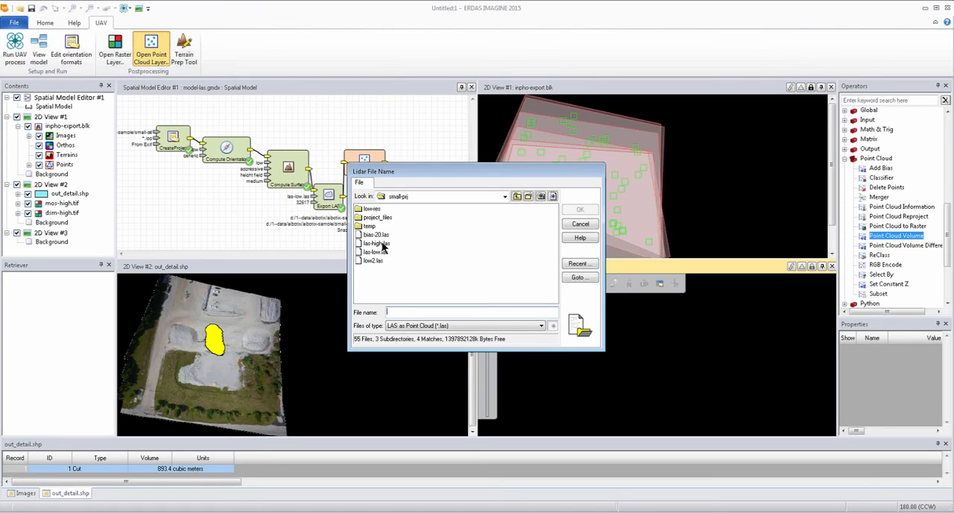
- Load las-high.las from small-prj into 2D View #3
left_click(376, 243)
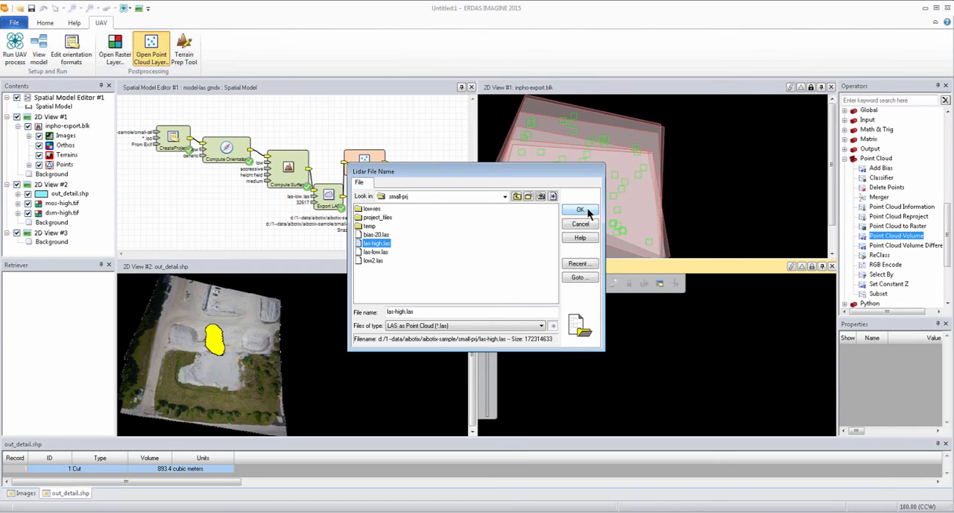
left_click(580, 209)
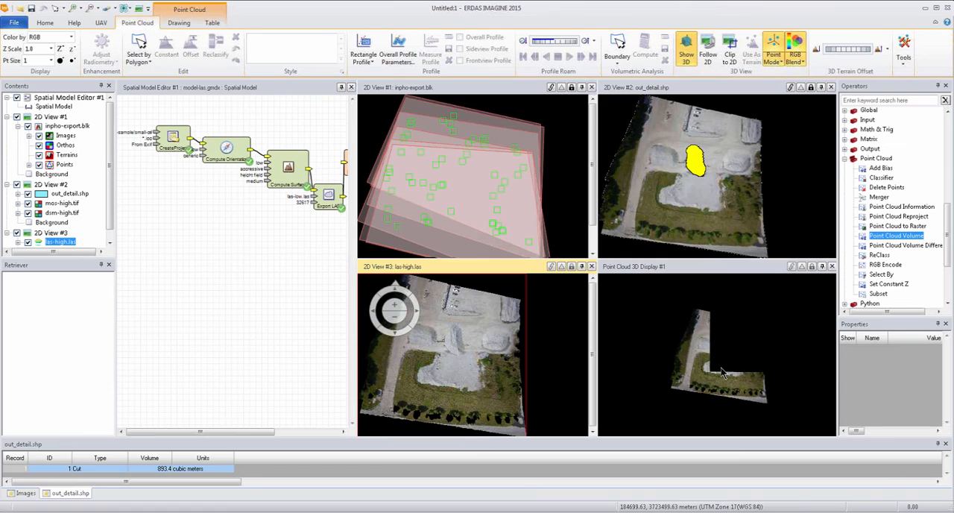
- Fit, tilt and orbit las-high.las in the 3D display to see the stockpiles in perspective
left_click_drag(723, 373, 727, 357)
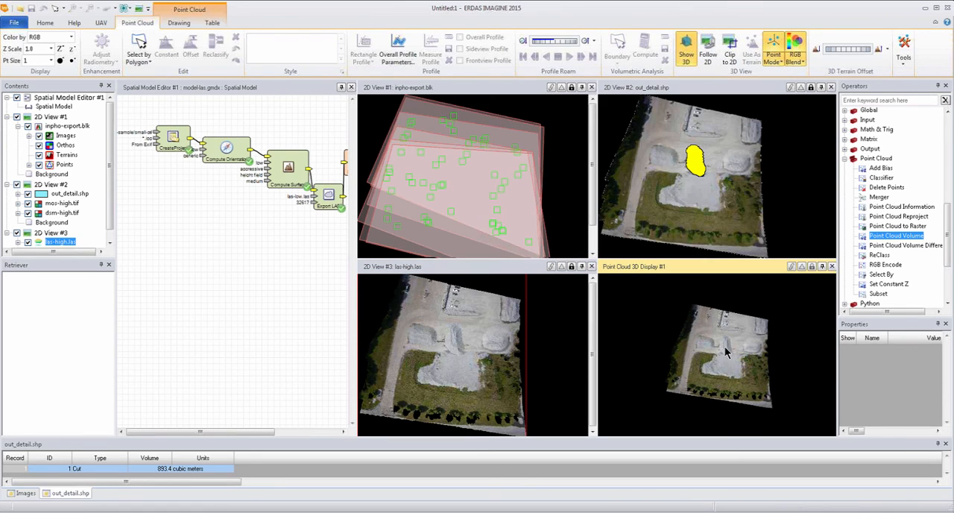
left_click_drag(727, 350, 742, 392)
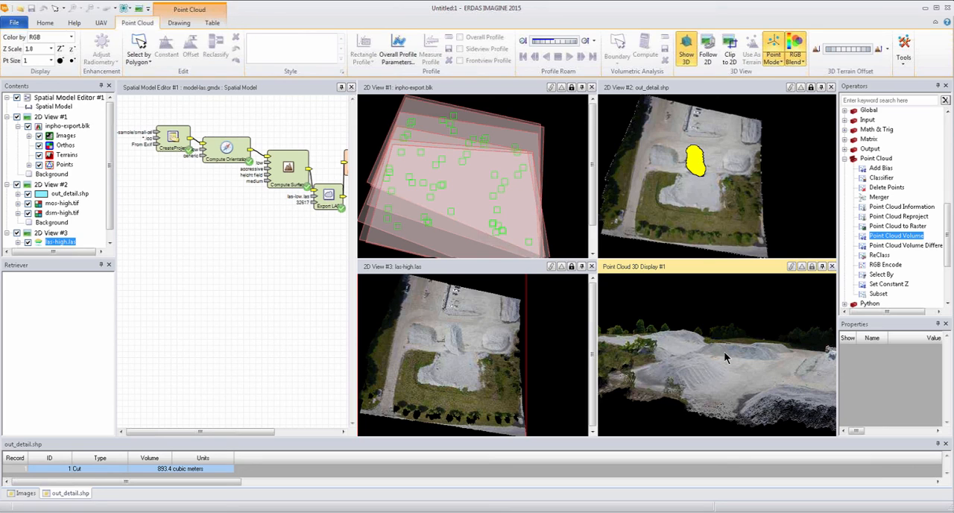
left_click_drag(727, 358, 729, 309)
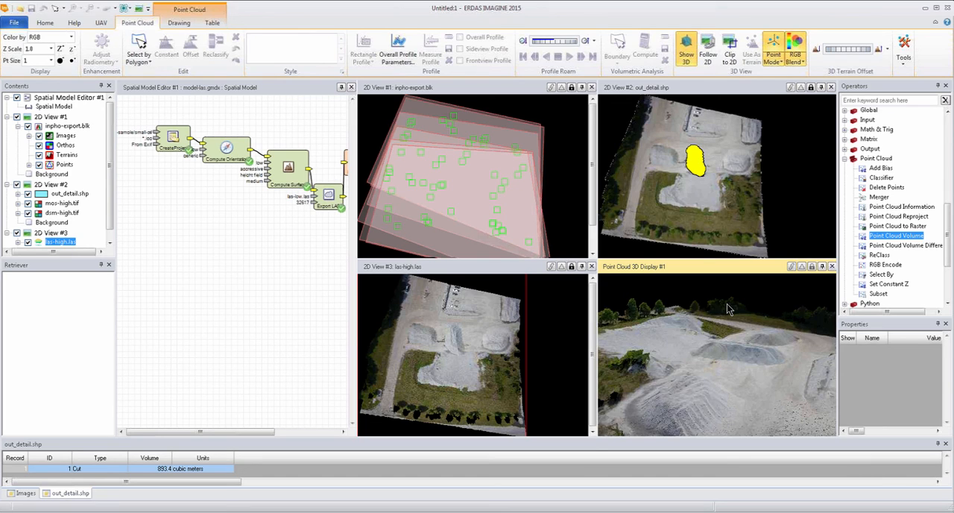
mouse_move(648, 142)
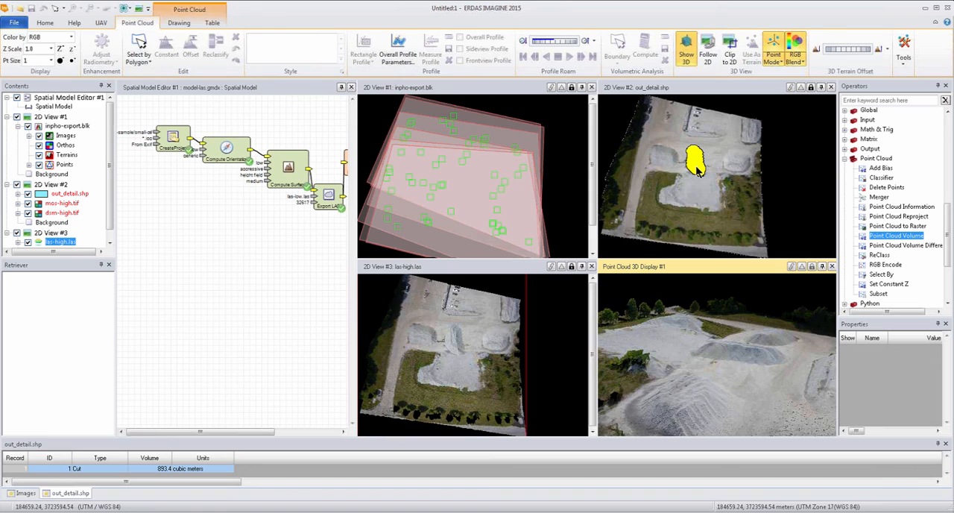
mouse_move(695, 177)
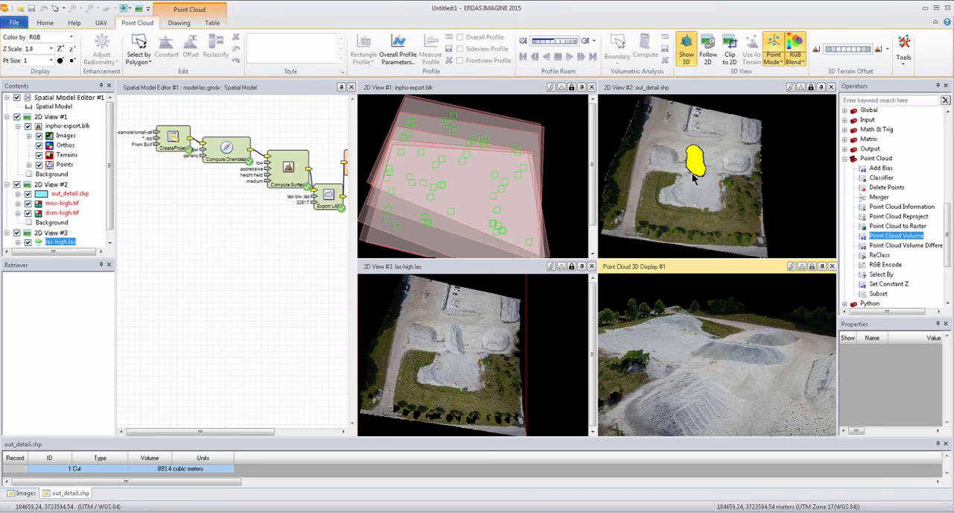